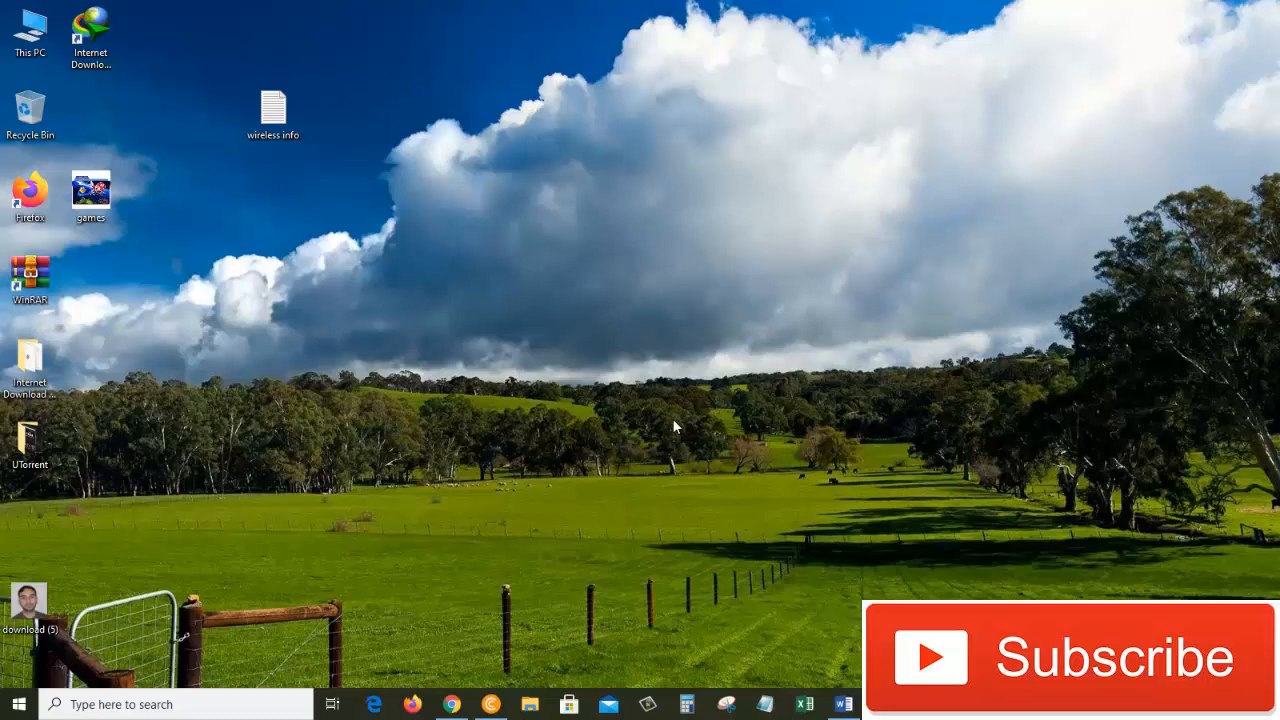
pyautogui.moveTo(396, 568)
pyautogui.write('mouse')
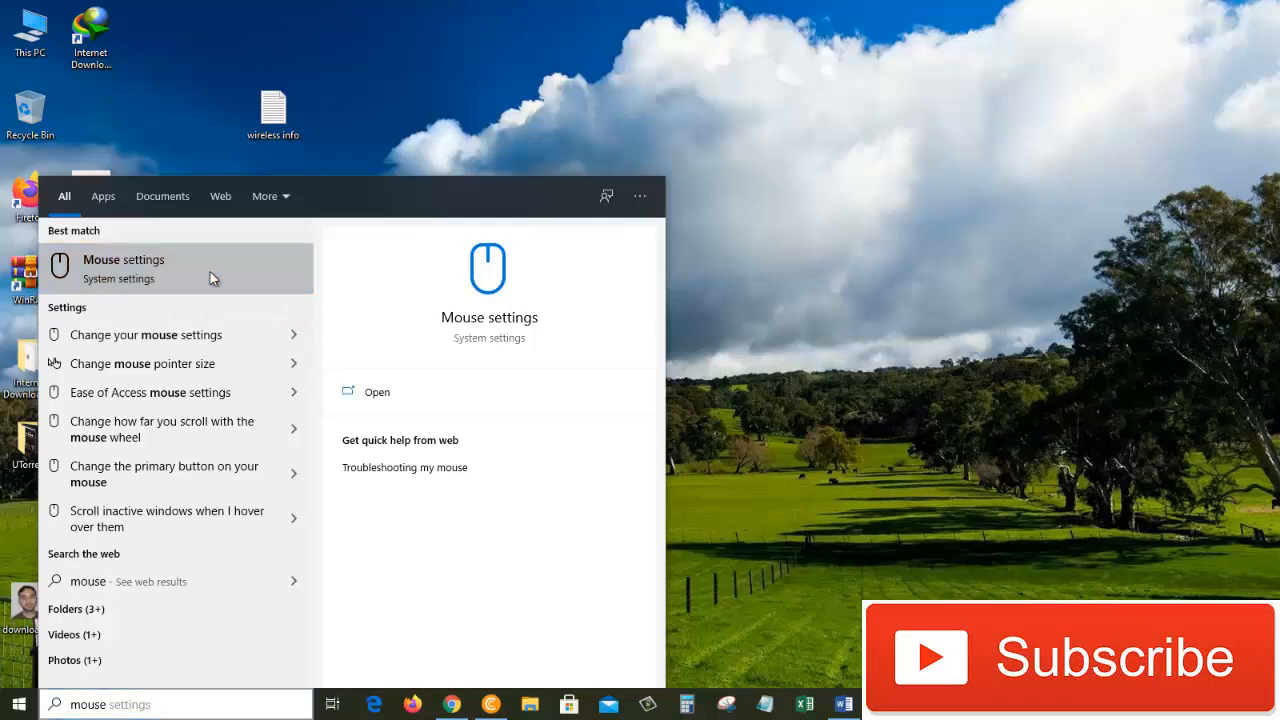
# Go to the Mouse page with primary button and scrolling options.
pyautogui.click(124, 268)
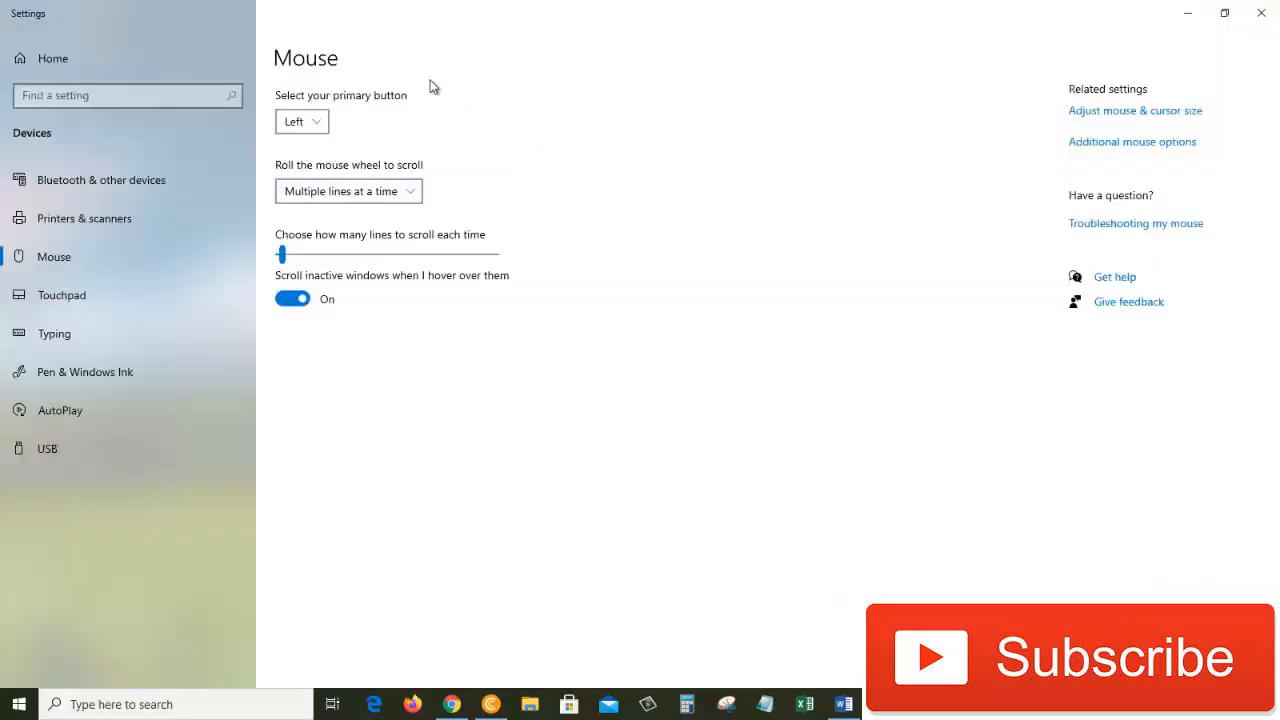
pyautogui.moveTo(330, 128)
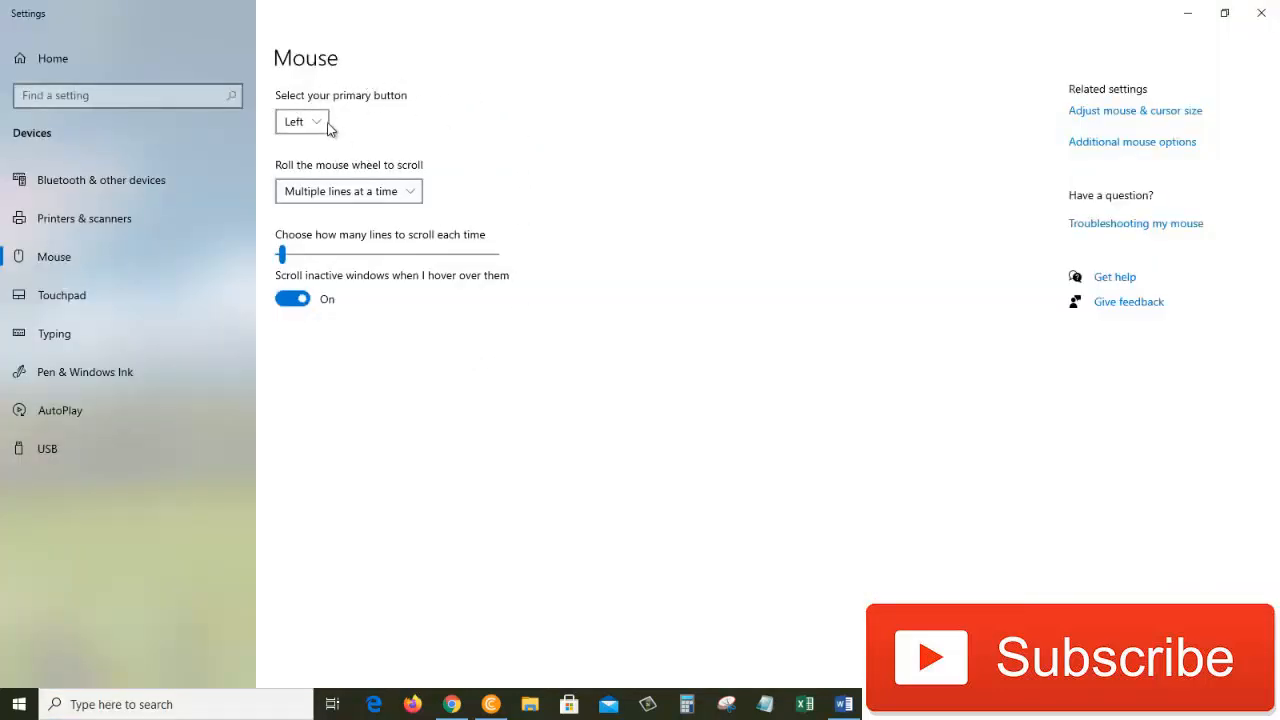
pyautogui.moveTo(530, 250)
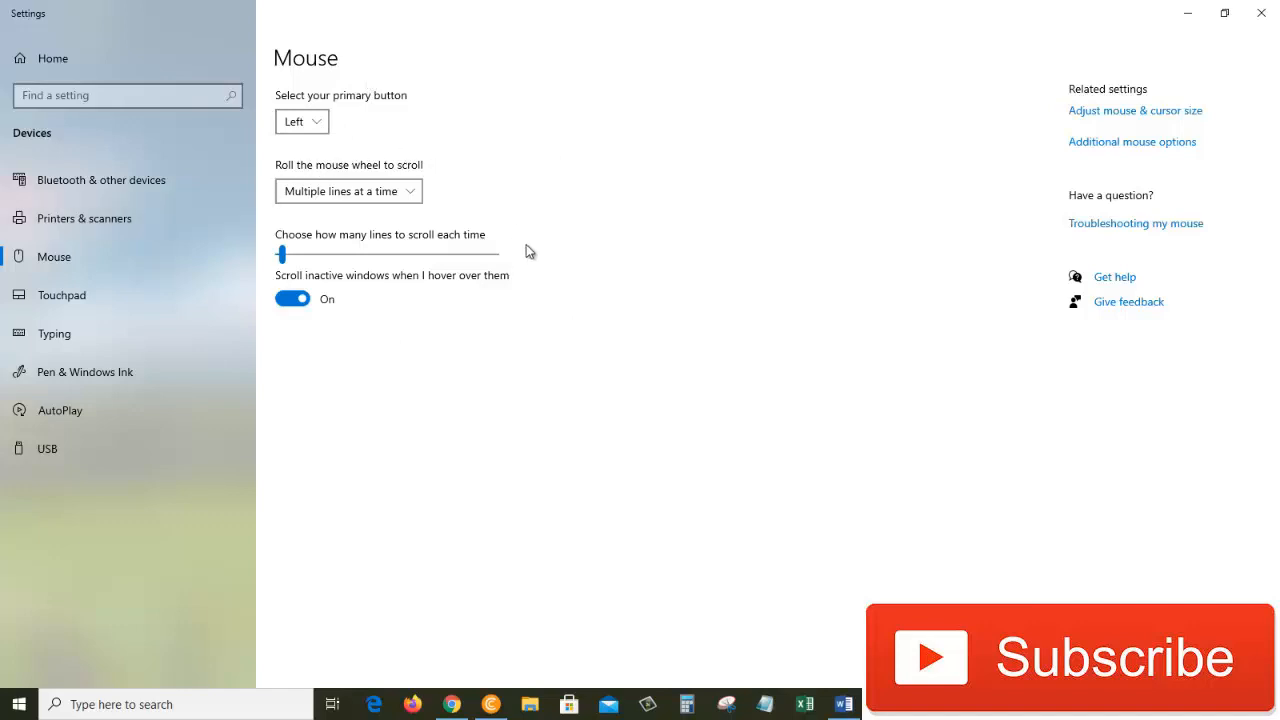
pyautogui.moveTo(596, 144)
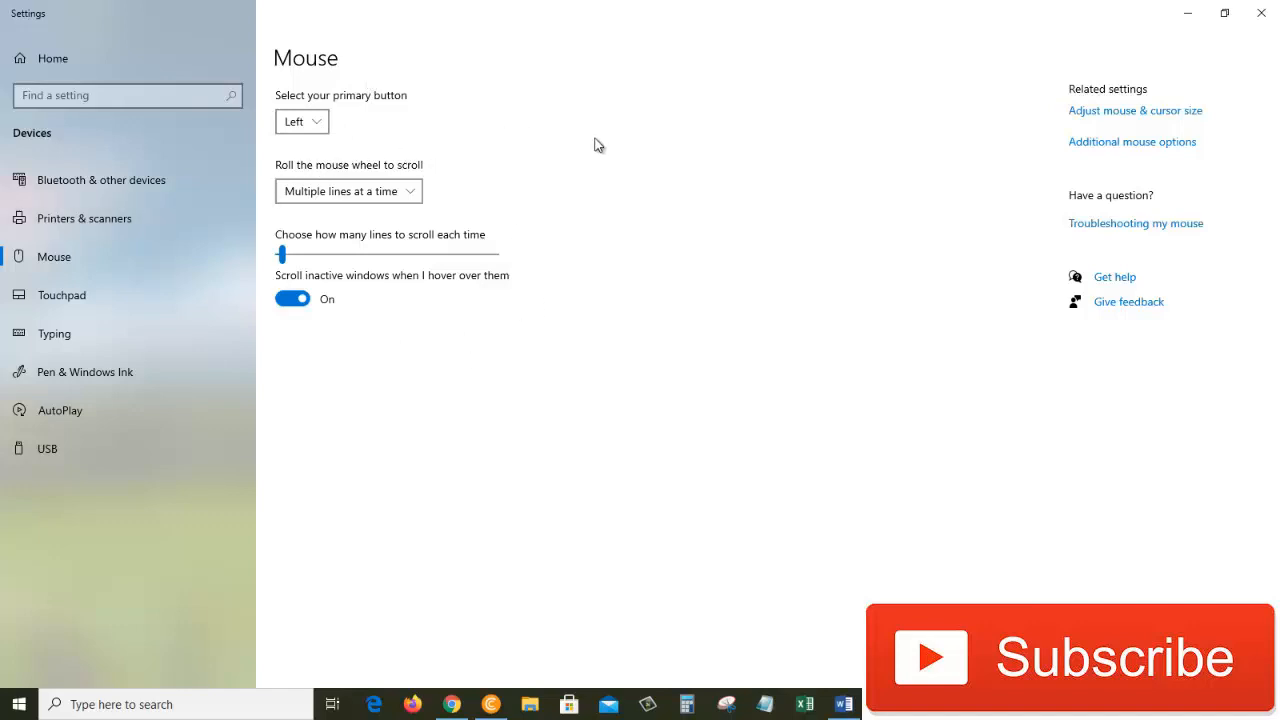
pyautogui.moveTo(958, 148)
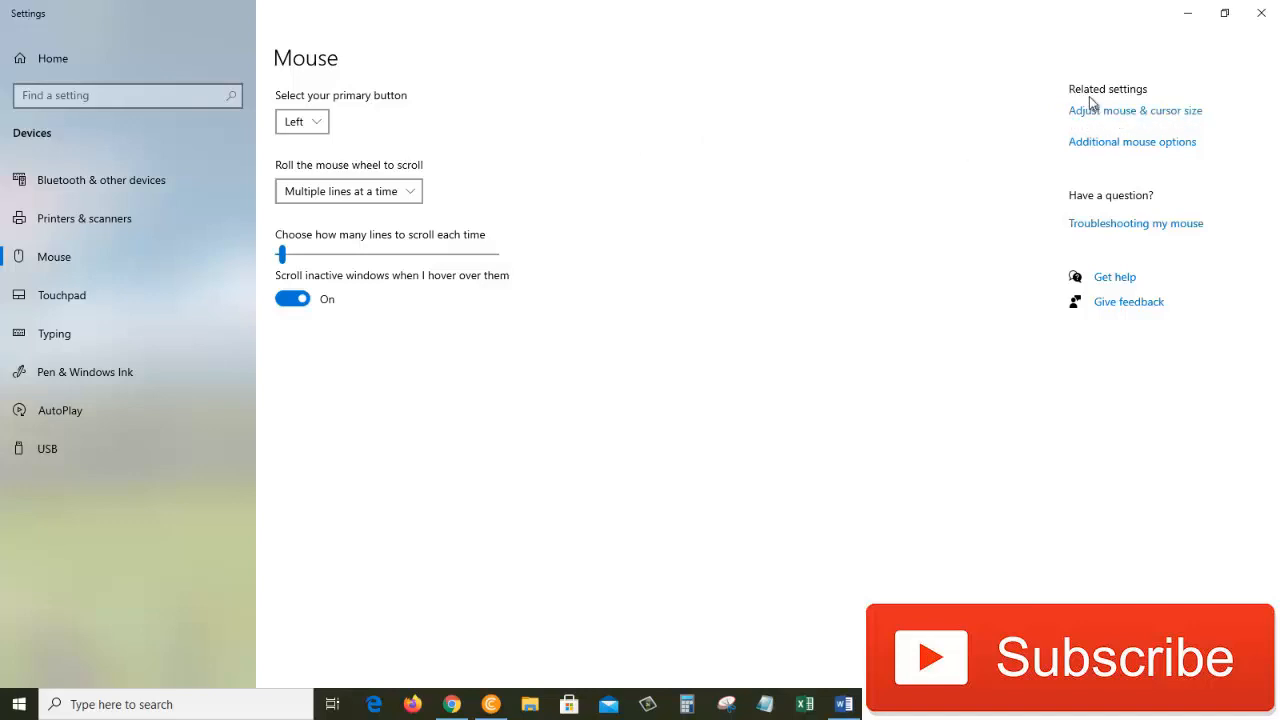
pyautogui.moveTo(1096, 150)
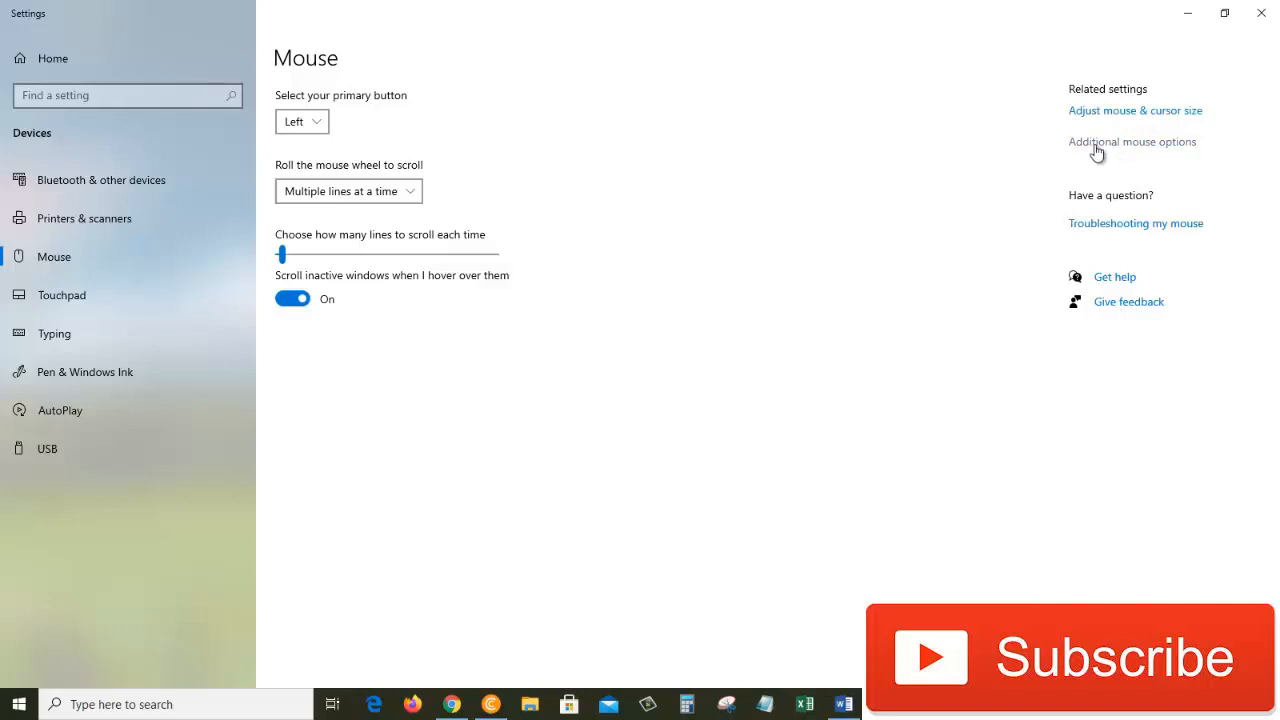
pyautogui.moveTo(1104, 150)
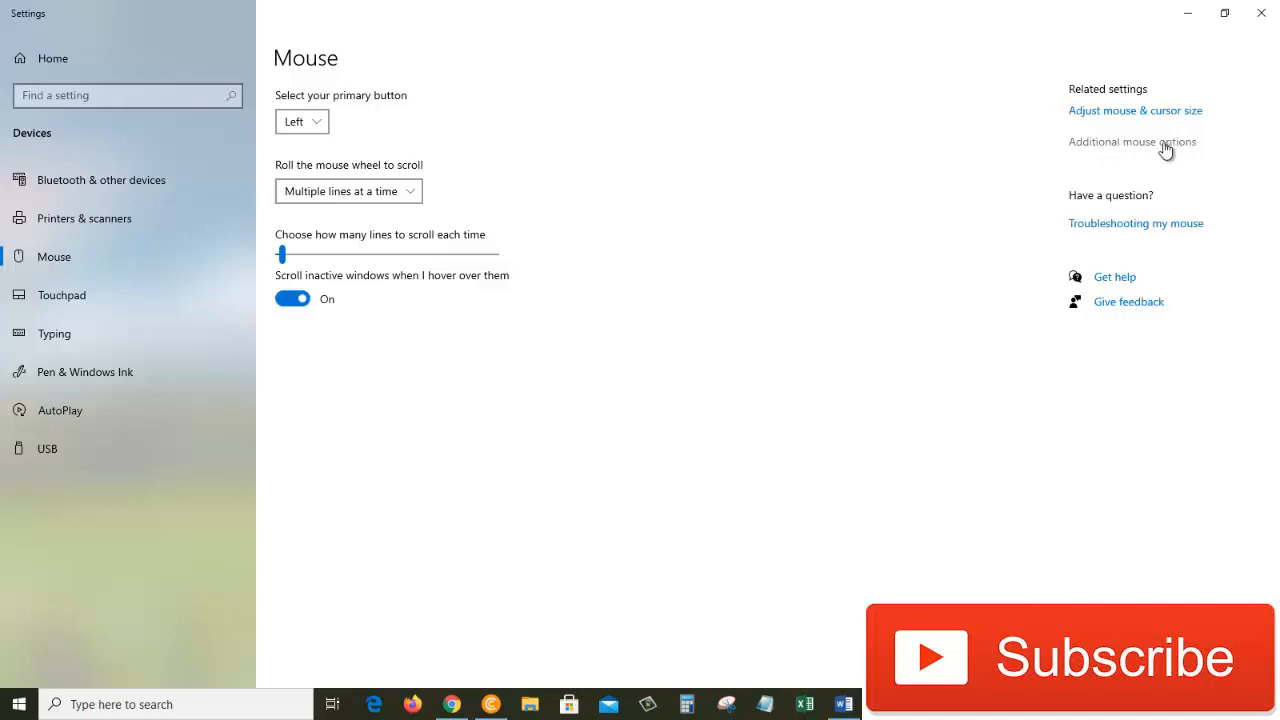
pyautogui.moveTo(1106, 114)
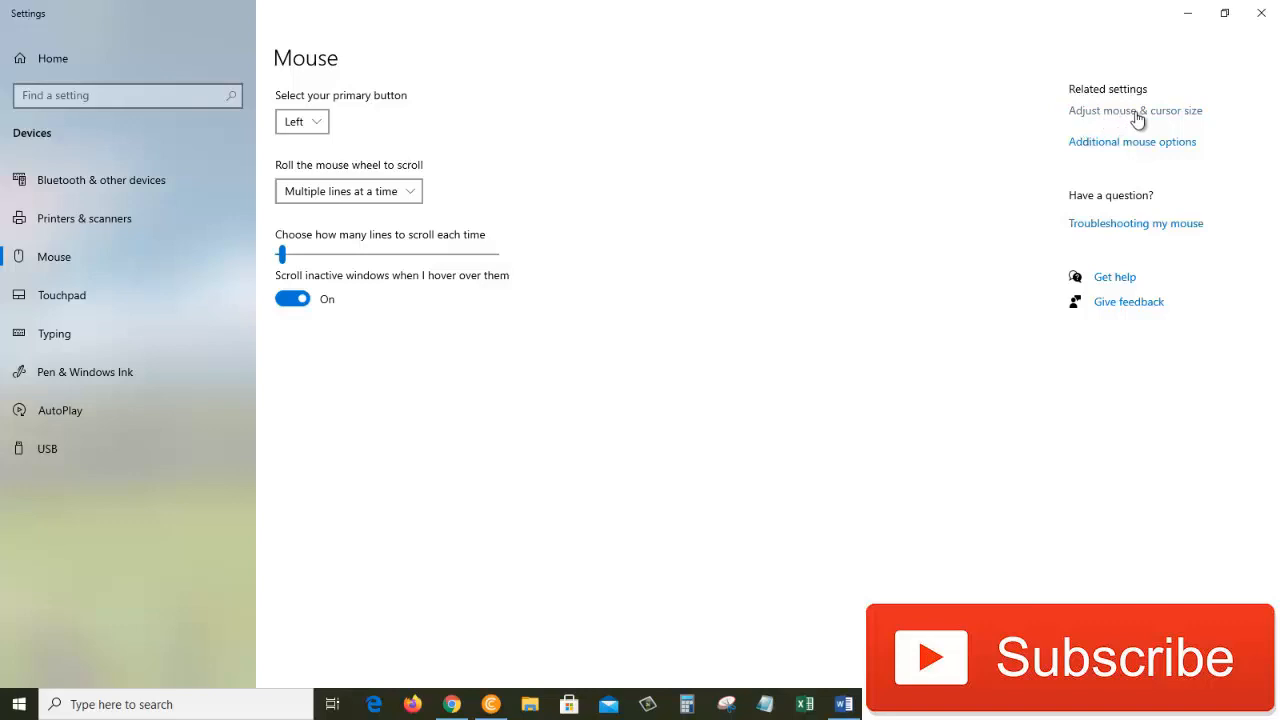
# On the Cursor & pointer page, raise the pointer size to its maximum, 15.
pyautogui.click(1136, 110)
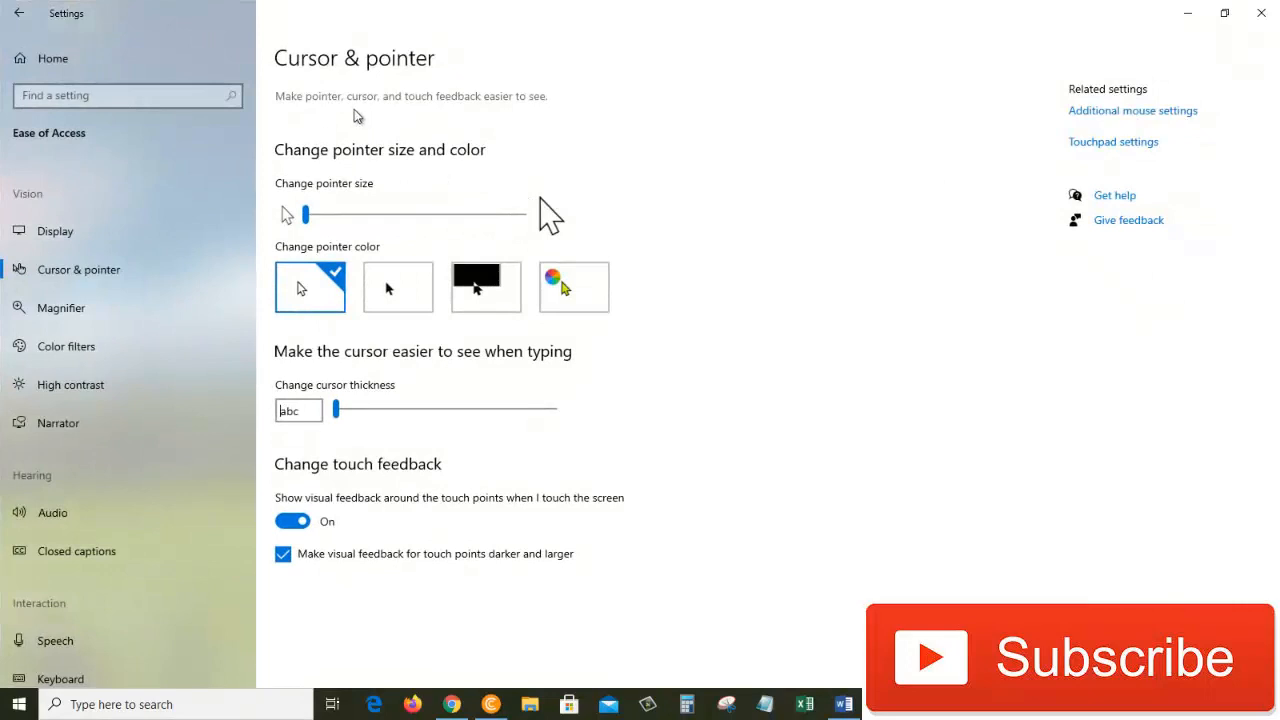
pyautogui.moveTo(368, 164)
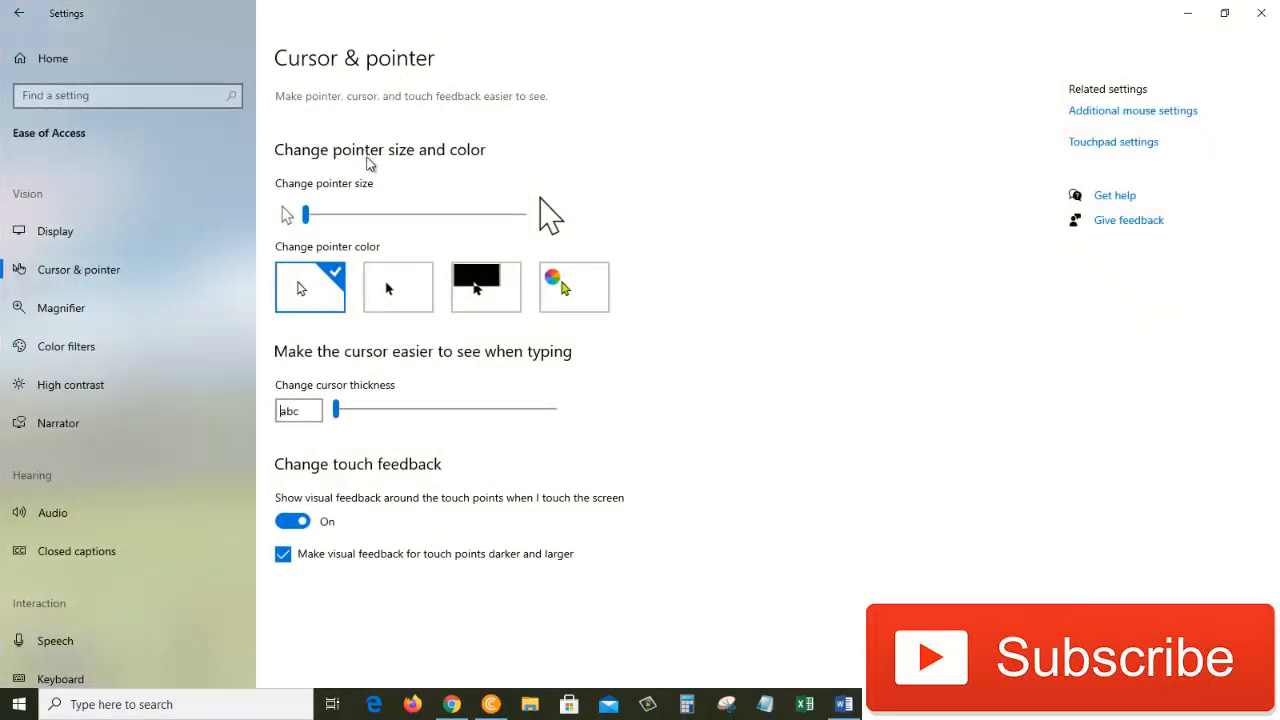
pyautogui.moveTo(408, 168)
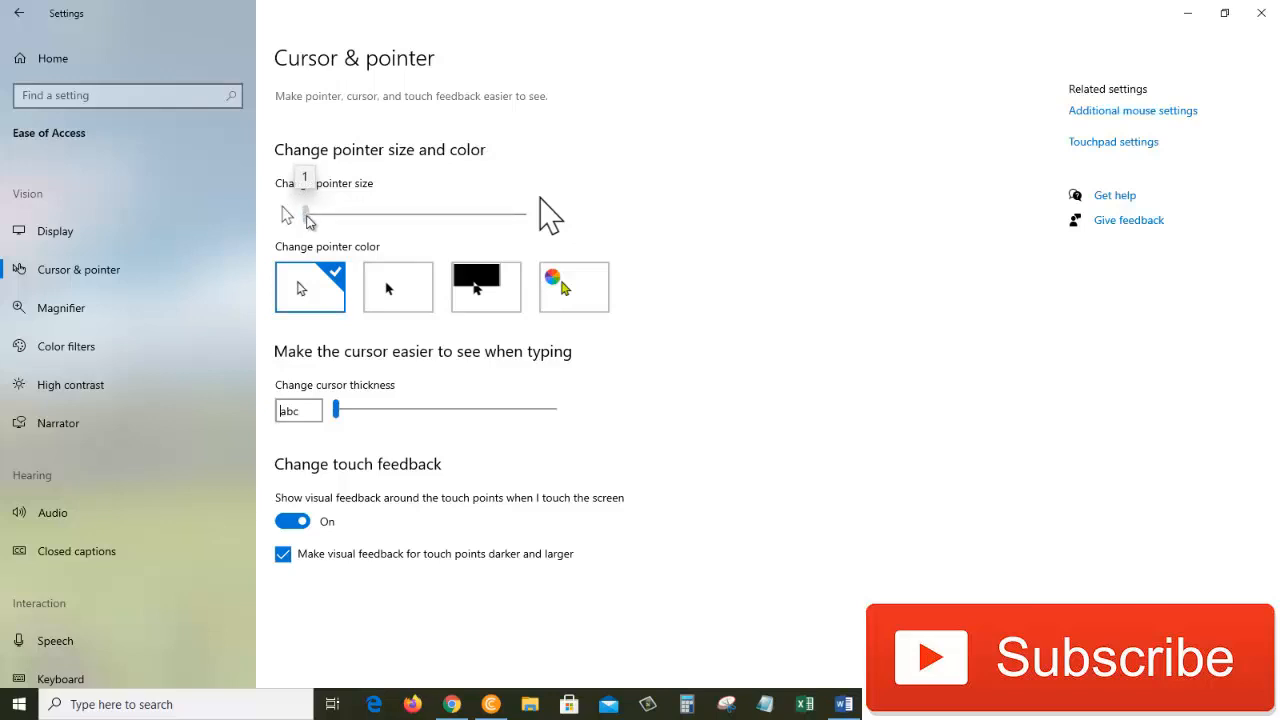
pyautogui.moveTo(304, 212); pyautogui.dragTo(320, 212)
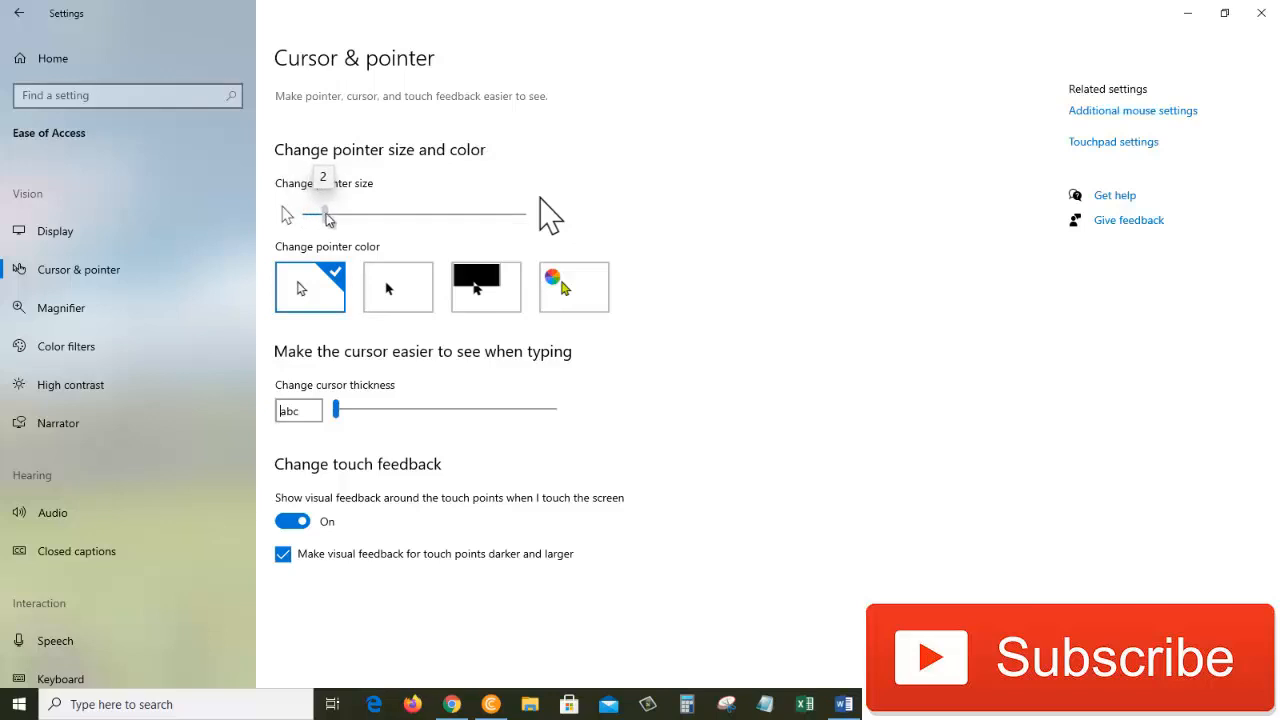
pyautogui.moveTo(328, 212); pyautogui.dragTo(368, 212)
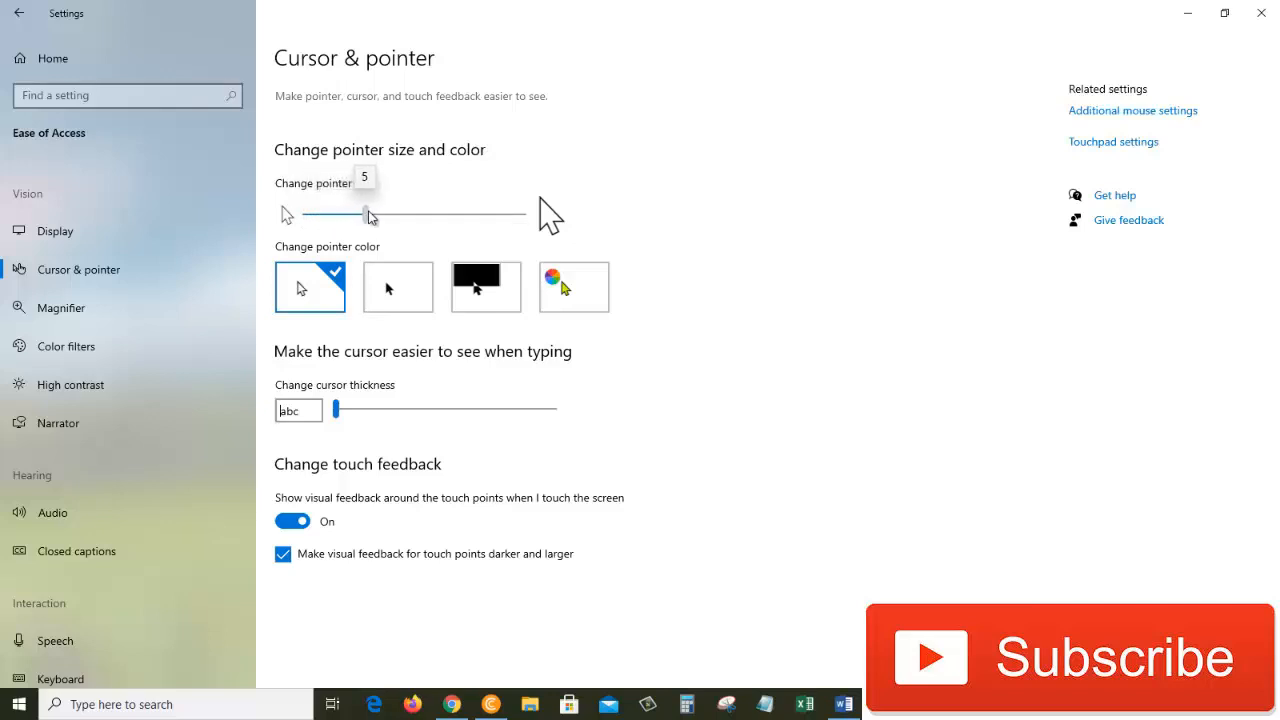
pyautogui.moveTo(368, 212); pyautogui.dragTo(400, 212)
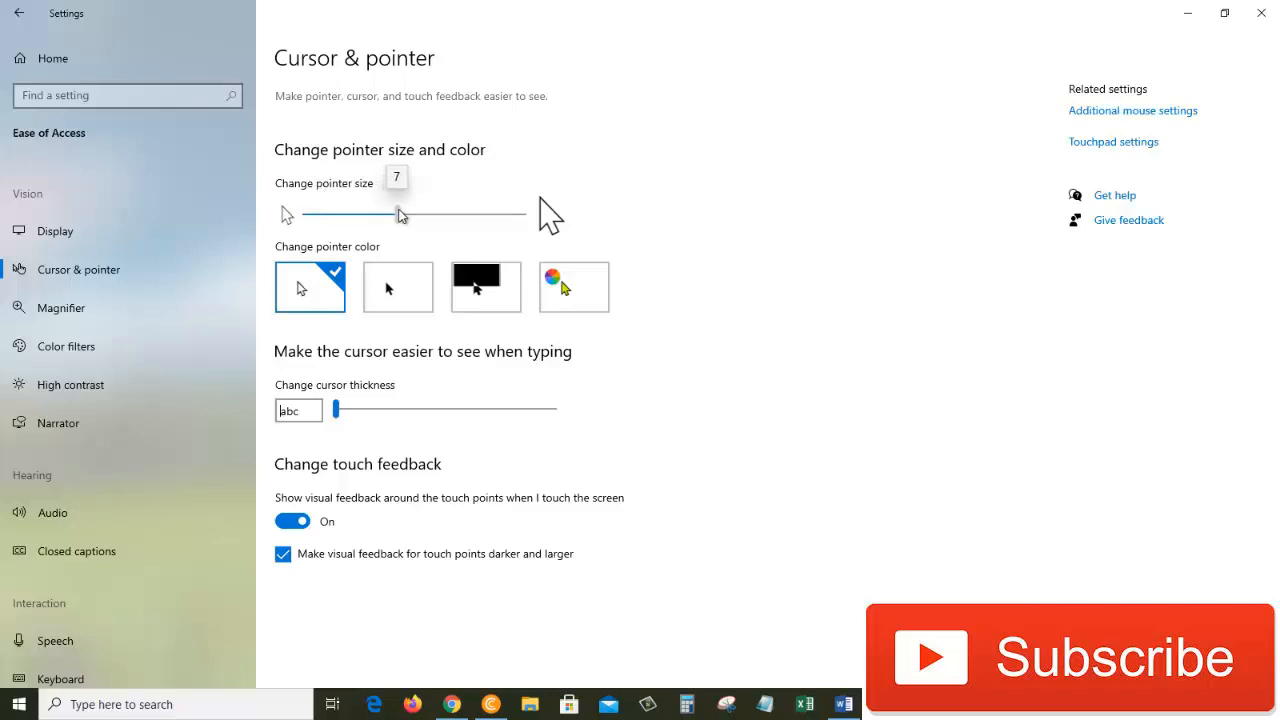
pyautogui.moveTo(398, 212); pyautogui.dragTo(414, 212)
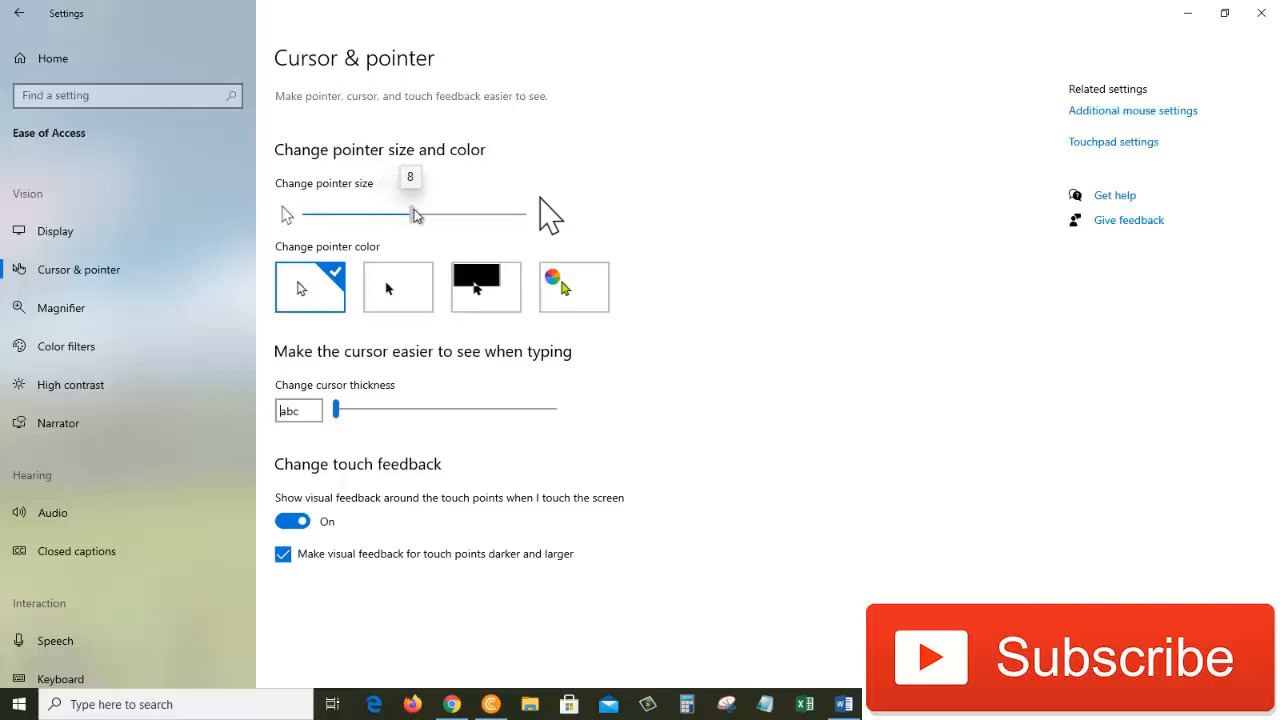
pyautogui.moveTo(416, 212); pyautogui.dragTo(524, 212)
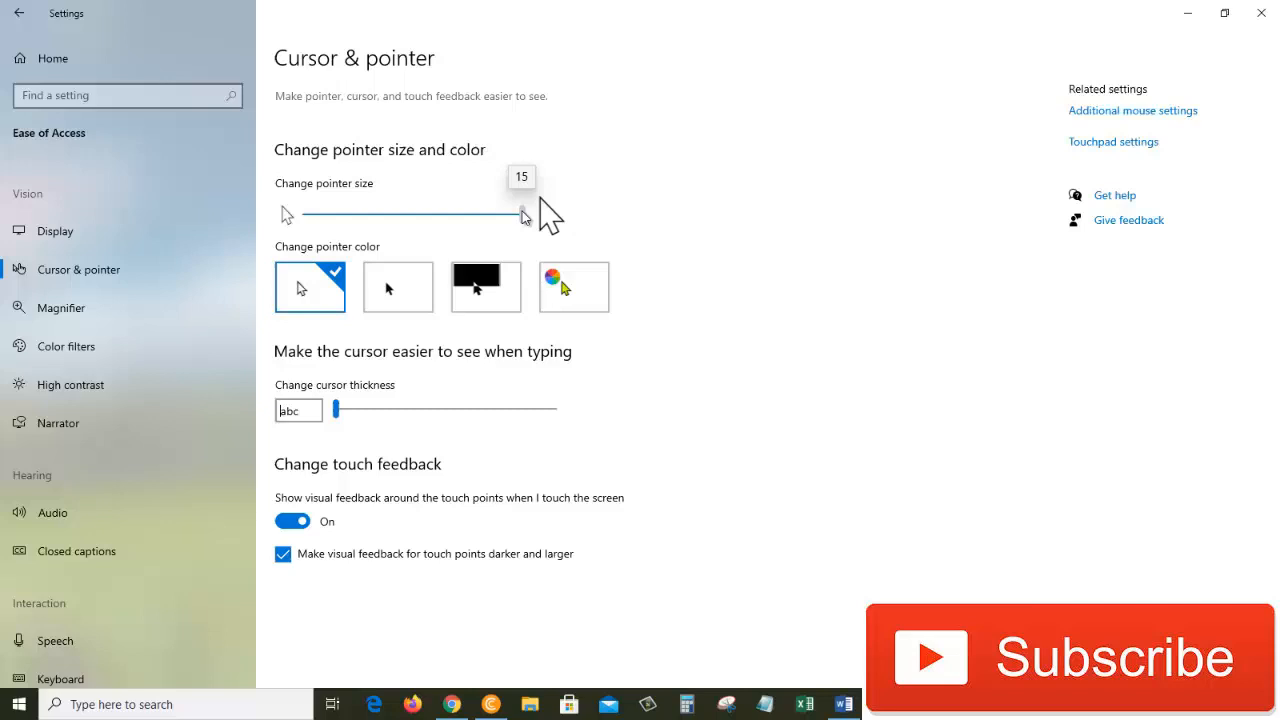
pyautogui.moveTo(524, 212); pyautogui.dragTo(520, 212)
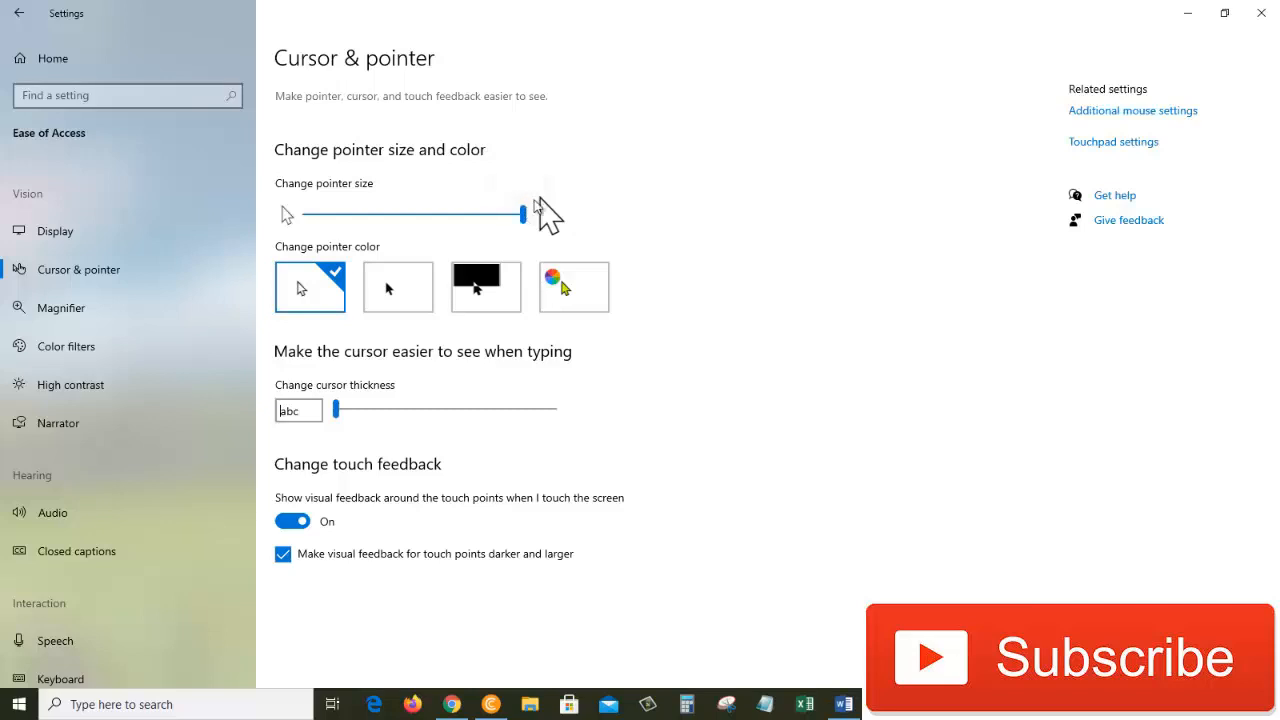
pyautogui.moveTo(728, 232)
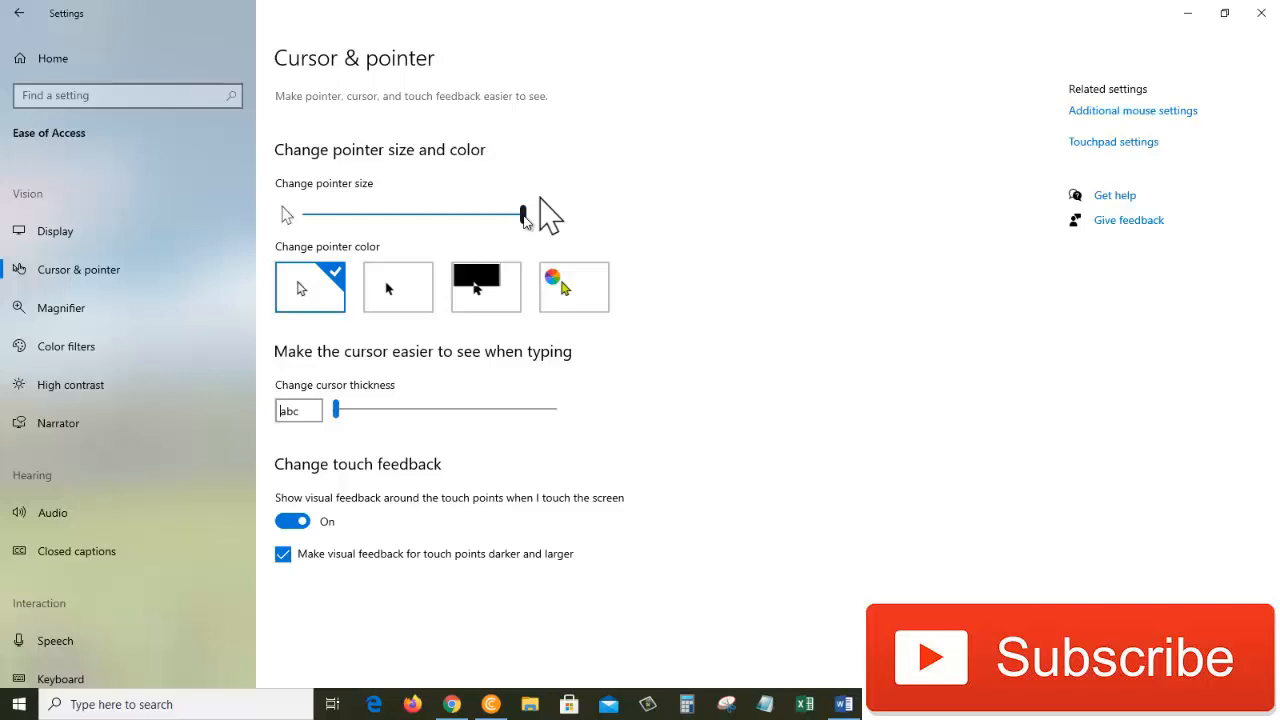
# Shrink the pointer back to a small size and choose the custom-colour pointer style.
pyautogui.moveTo(522, 212); pyautogui.dragTo(318, 212)
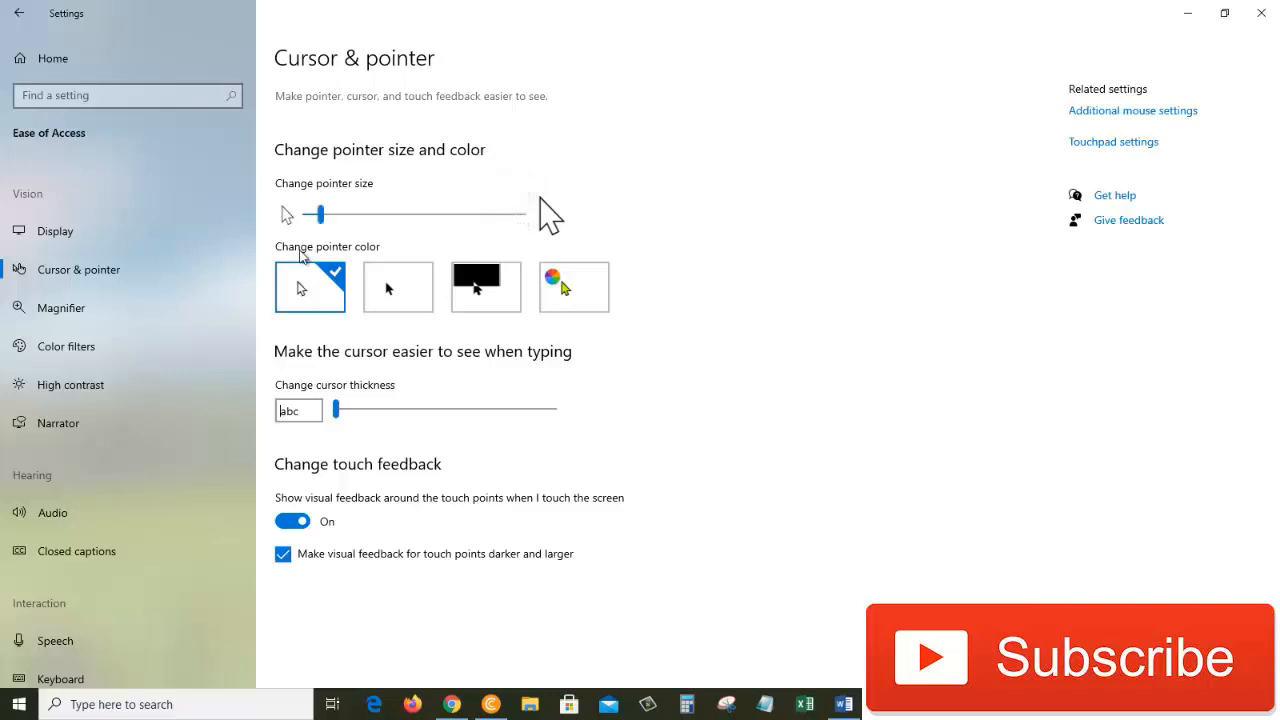
pyautogui.moveTo(388, 258)
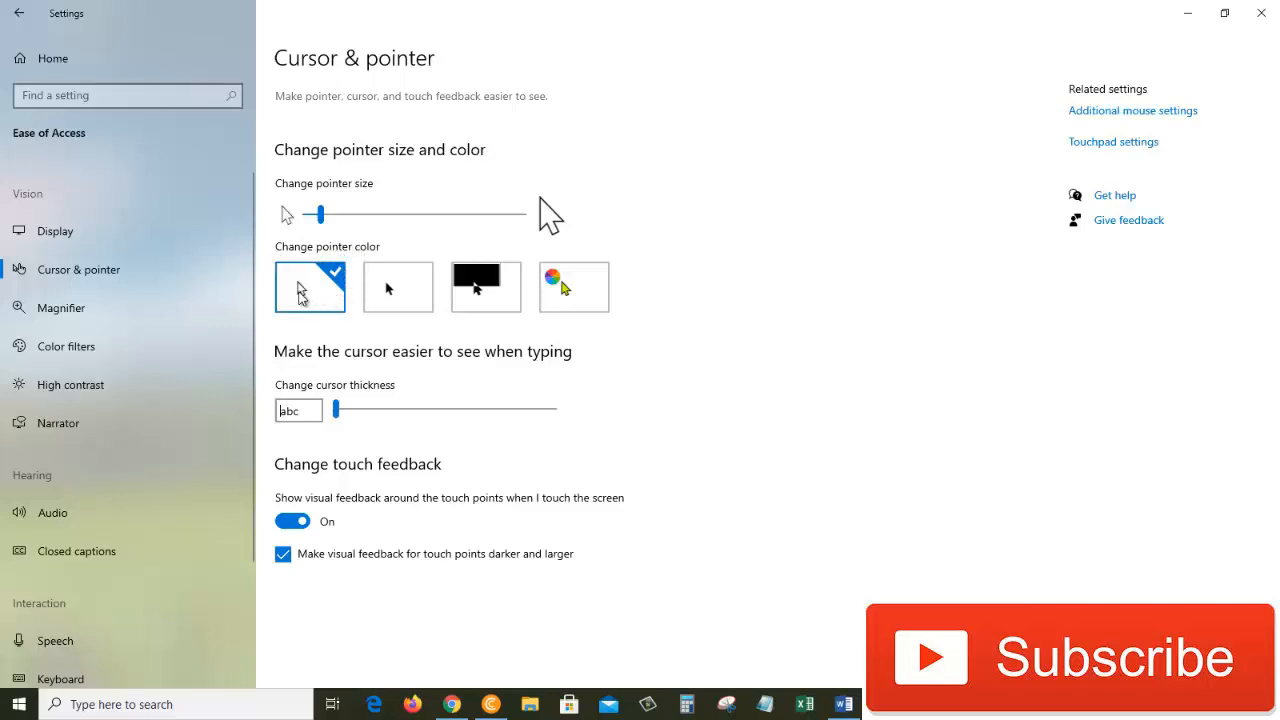
pyautogui.moveTo(368, 310)
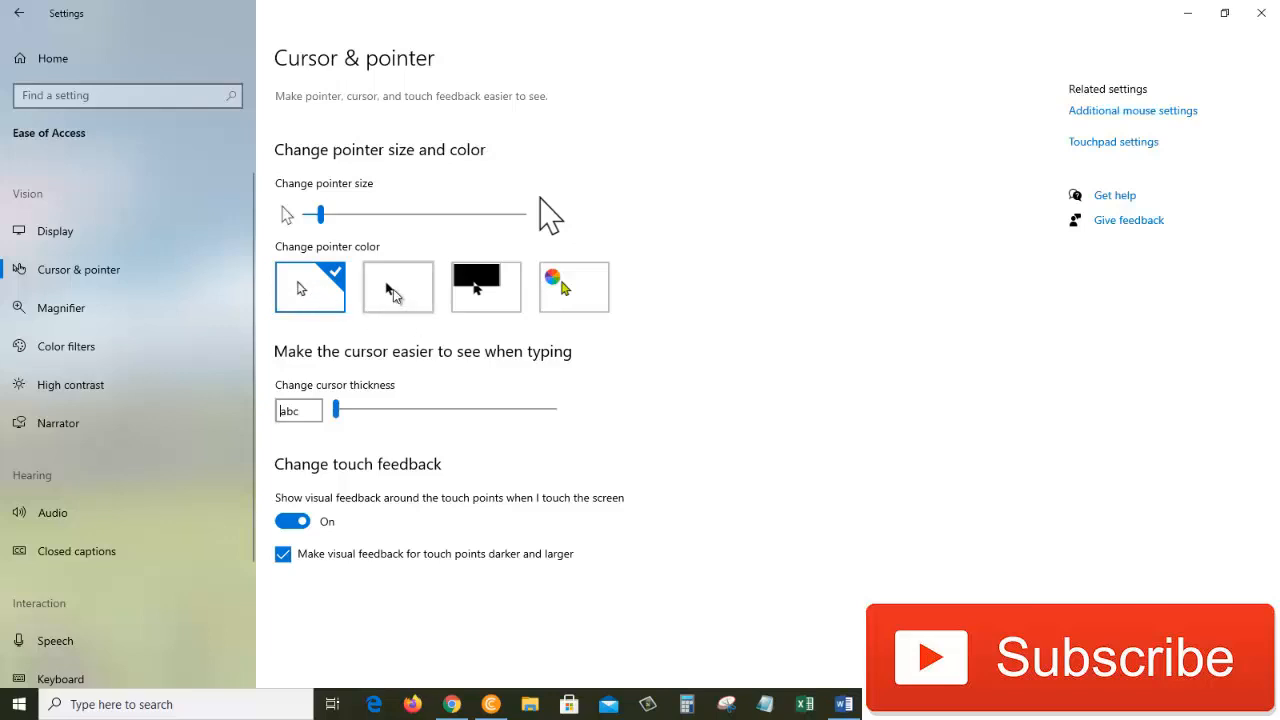
pyautogui.click(396, 288)
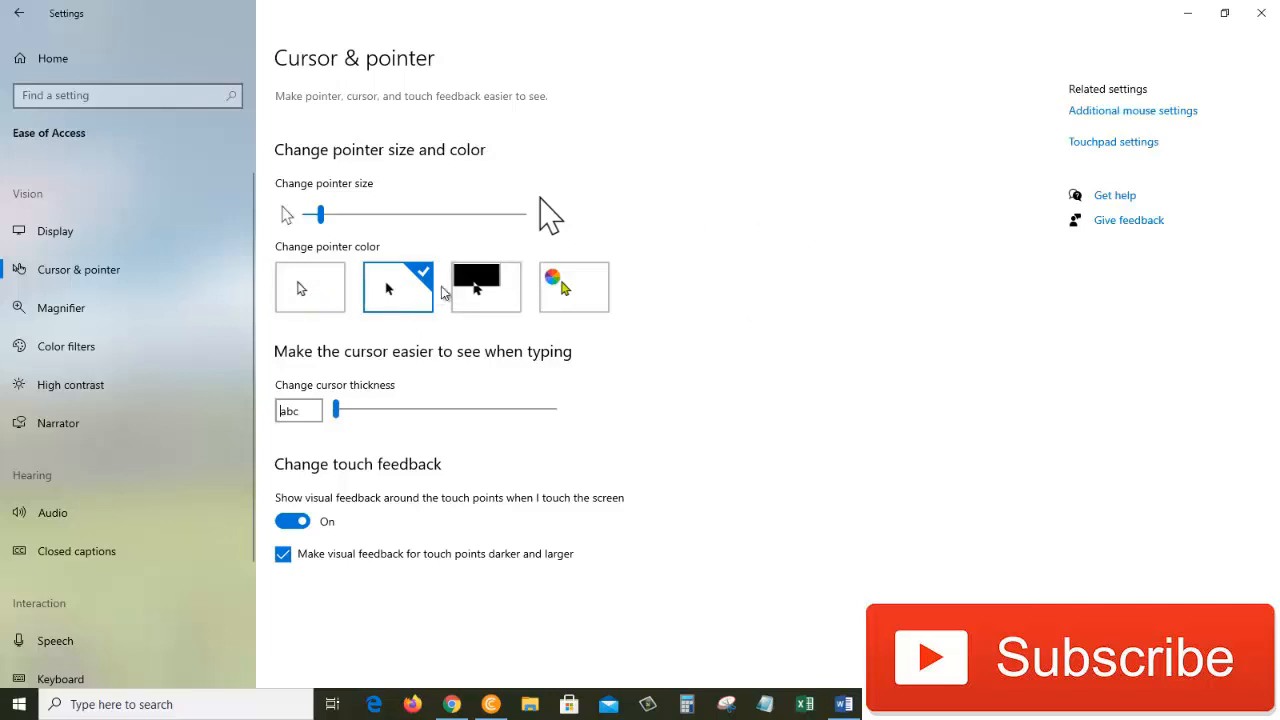
pyautogui.click(484, 288)
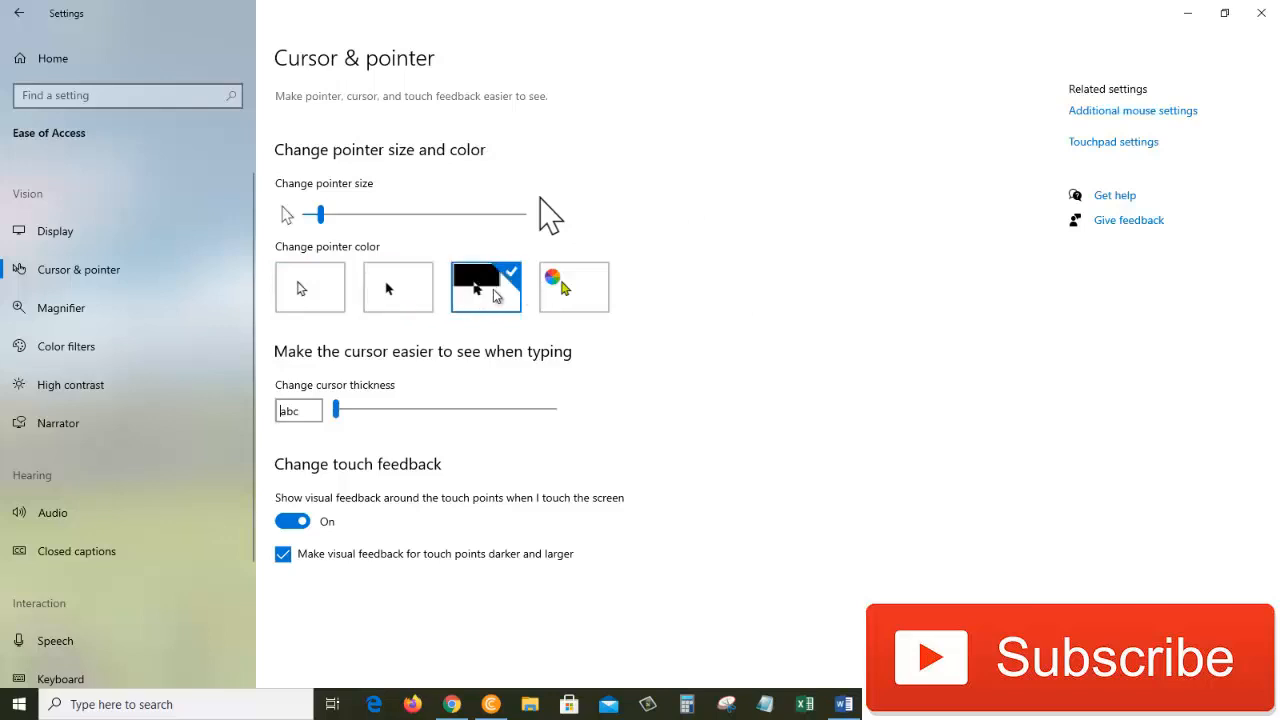
pyautogui.moveTo(758, 312)
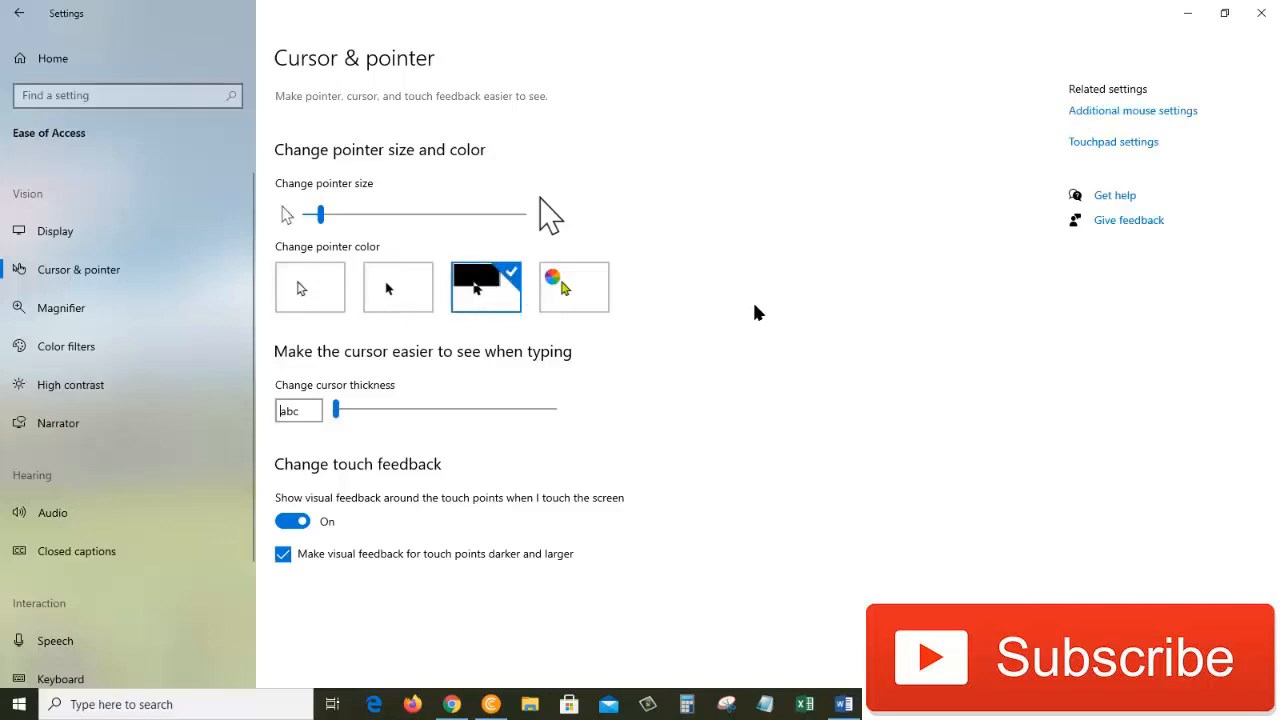
pyautogui.moveTo(438, 470)
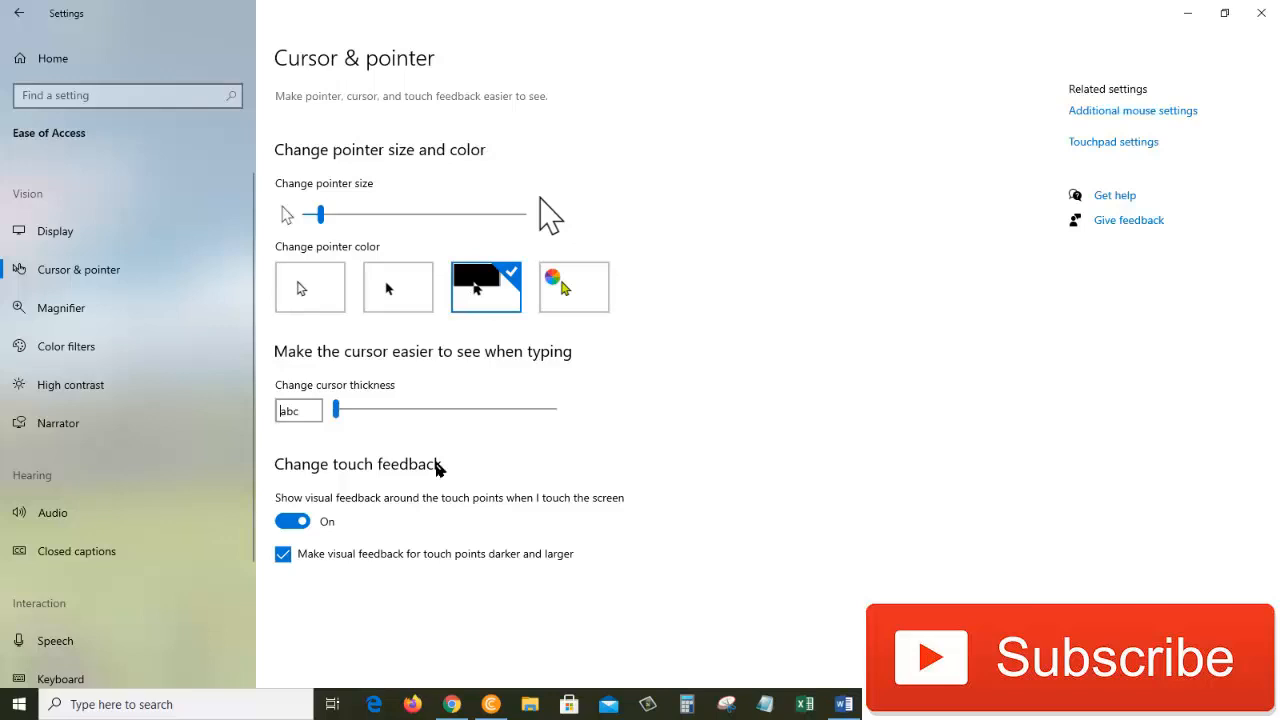
pyautogui.moveTo(430, 470)
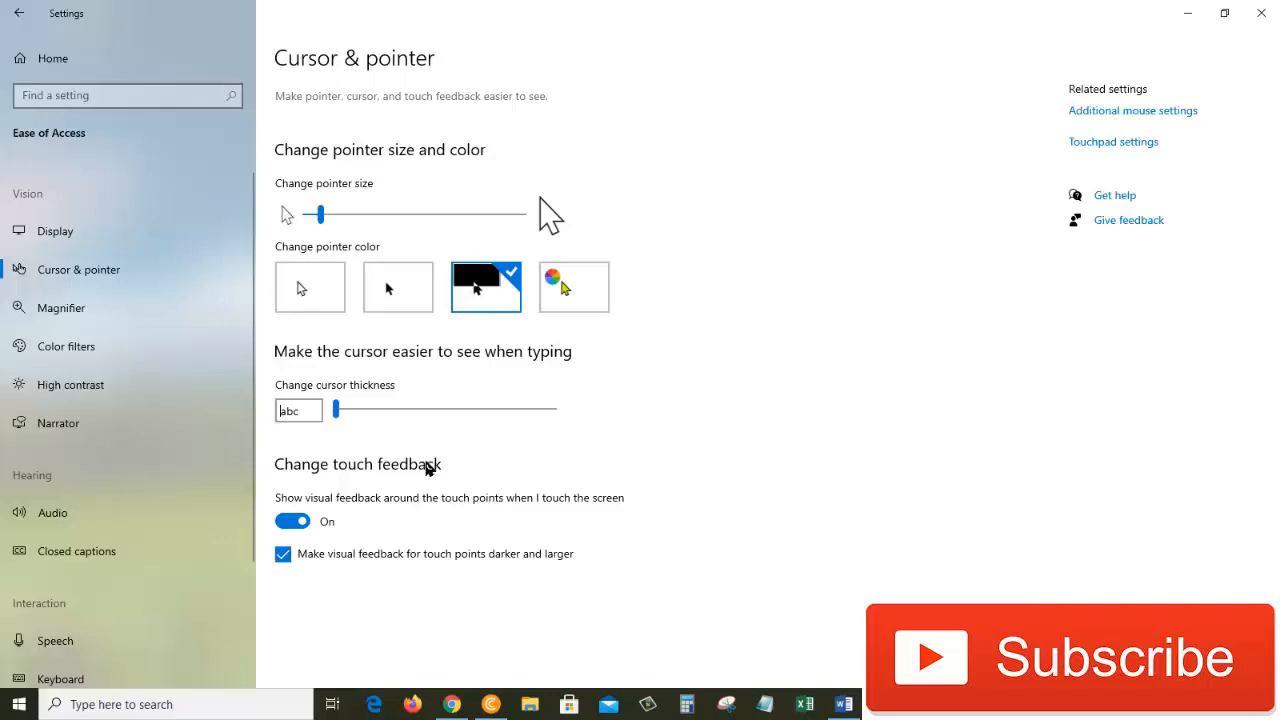
pyautogui.moveTo(418, 408)
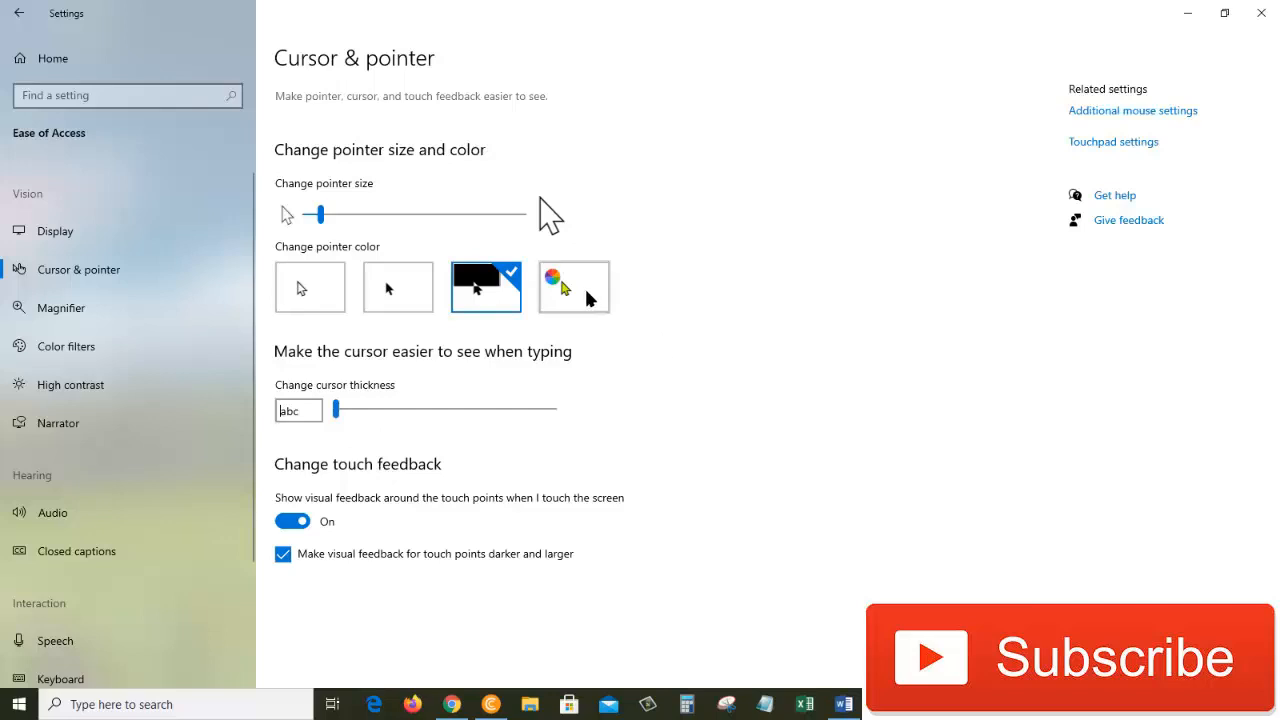
pyautogui.click(572, 288)
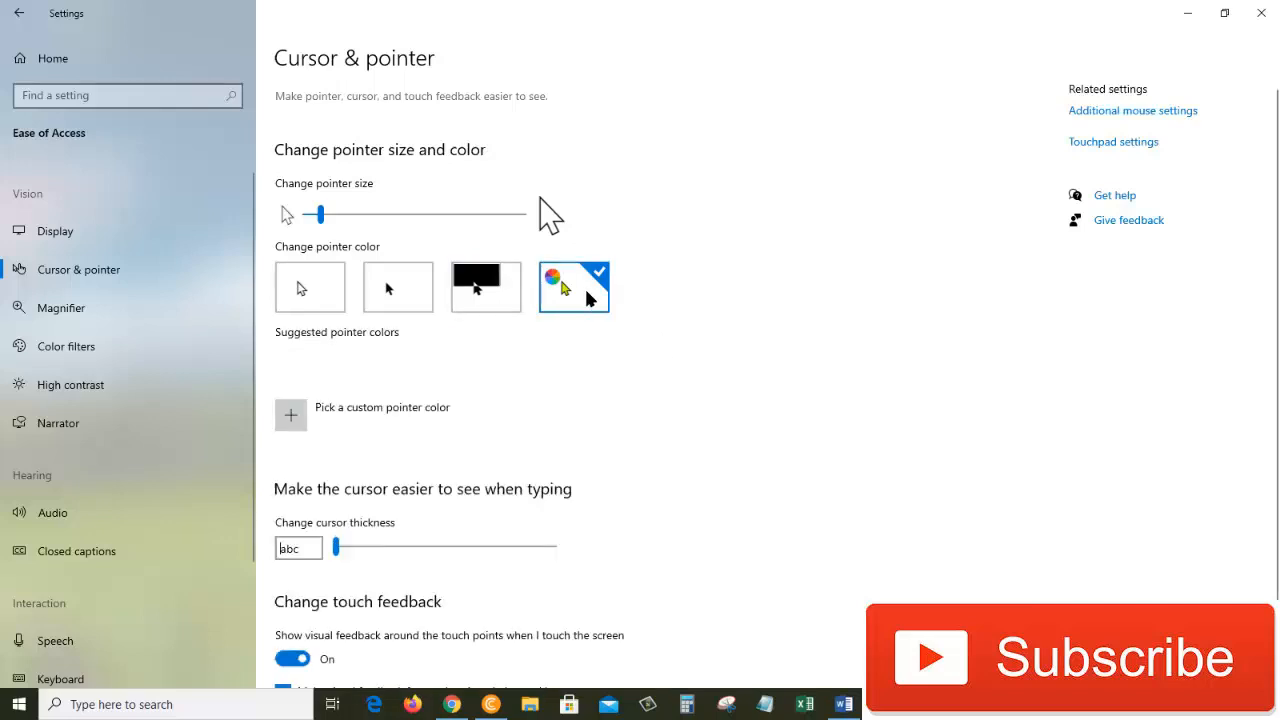
pyautogui.click(572, 288)
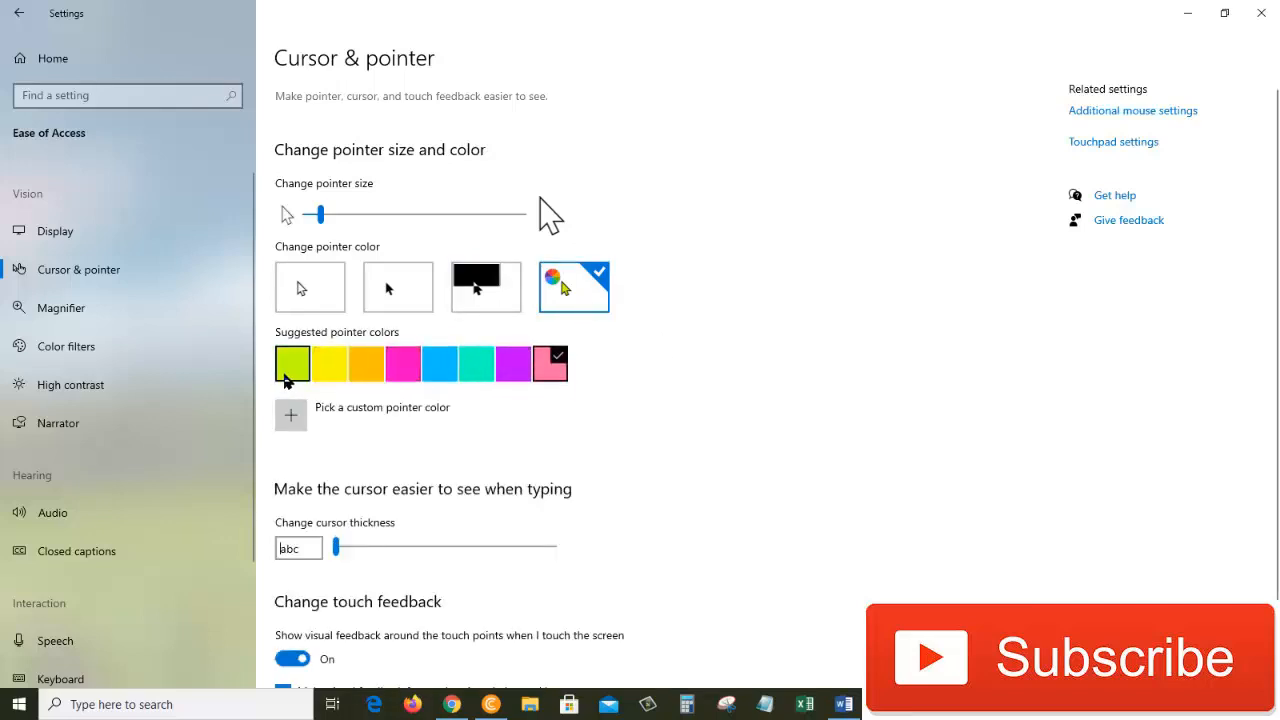
pyautogui.moveTo(292, 364)
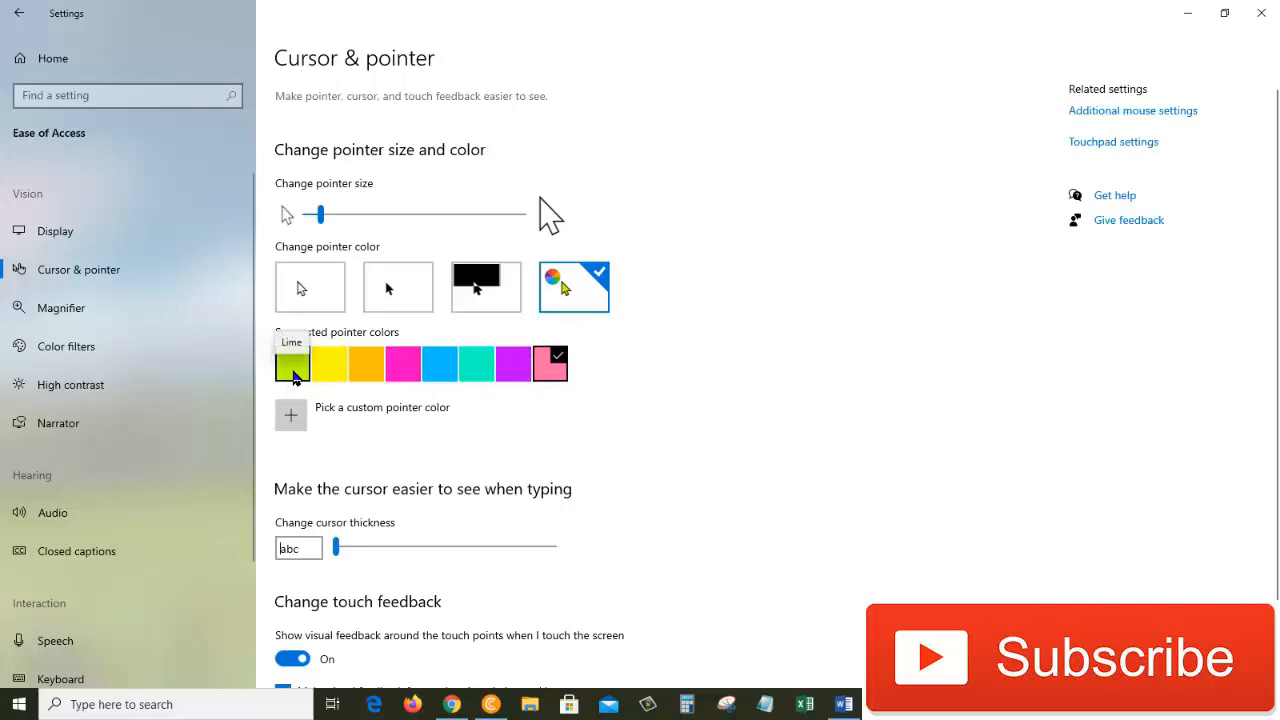
# Try lime green, then the orange swatch from the suggested pointer colours.
pyautogui.click(292, 364)
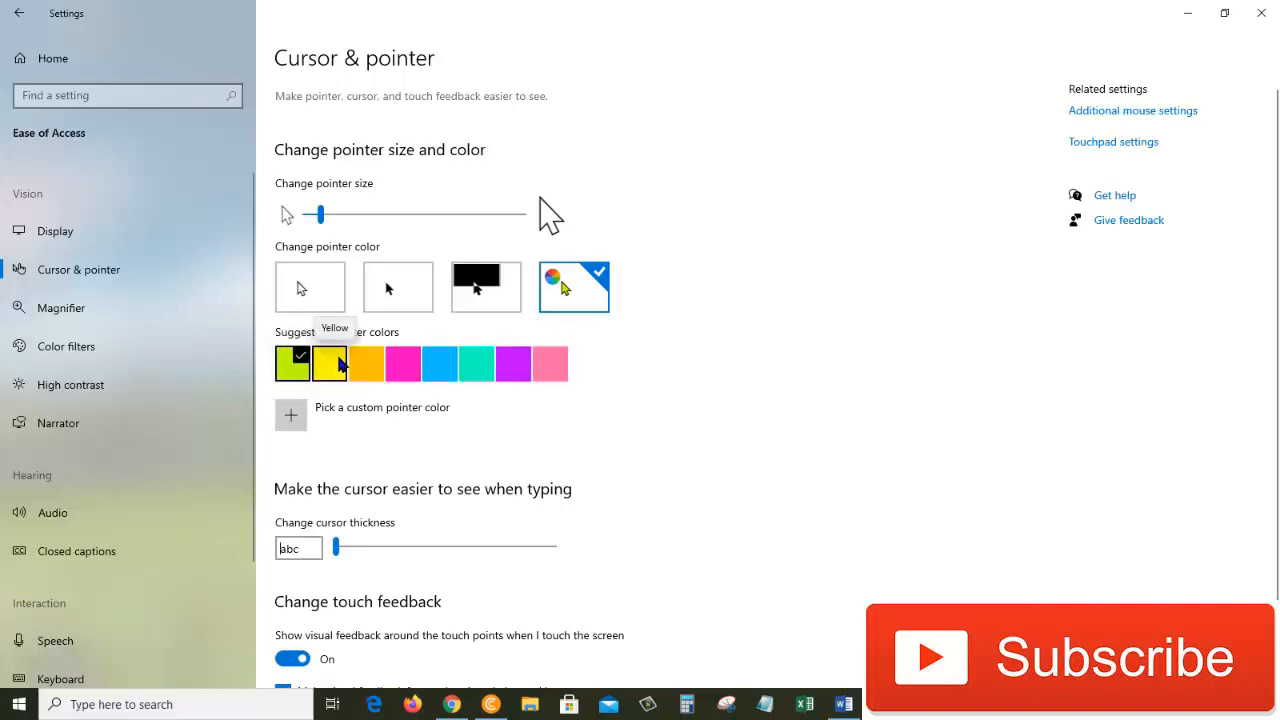
pyautogui.click(328, 364)
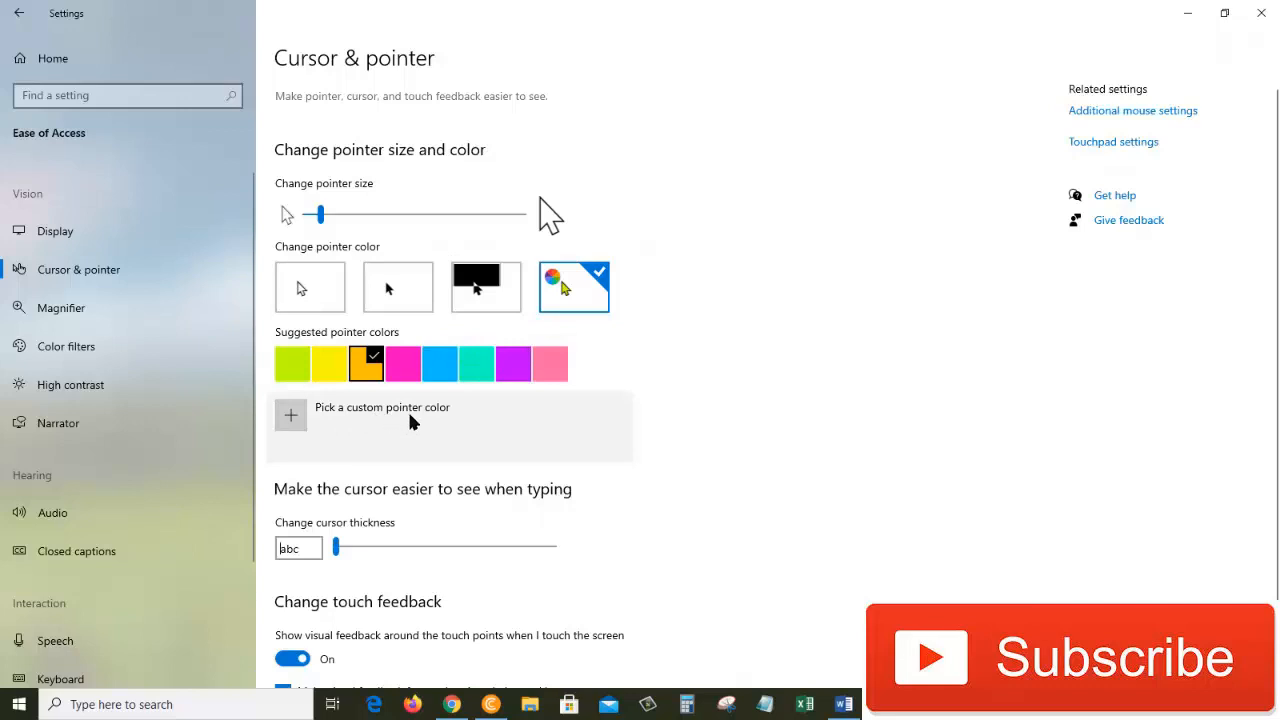
pyautogui.moveTo(296, 428)
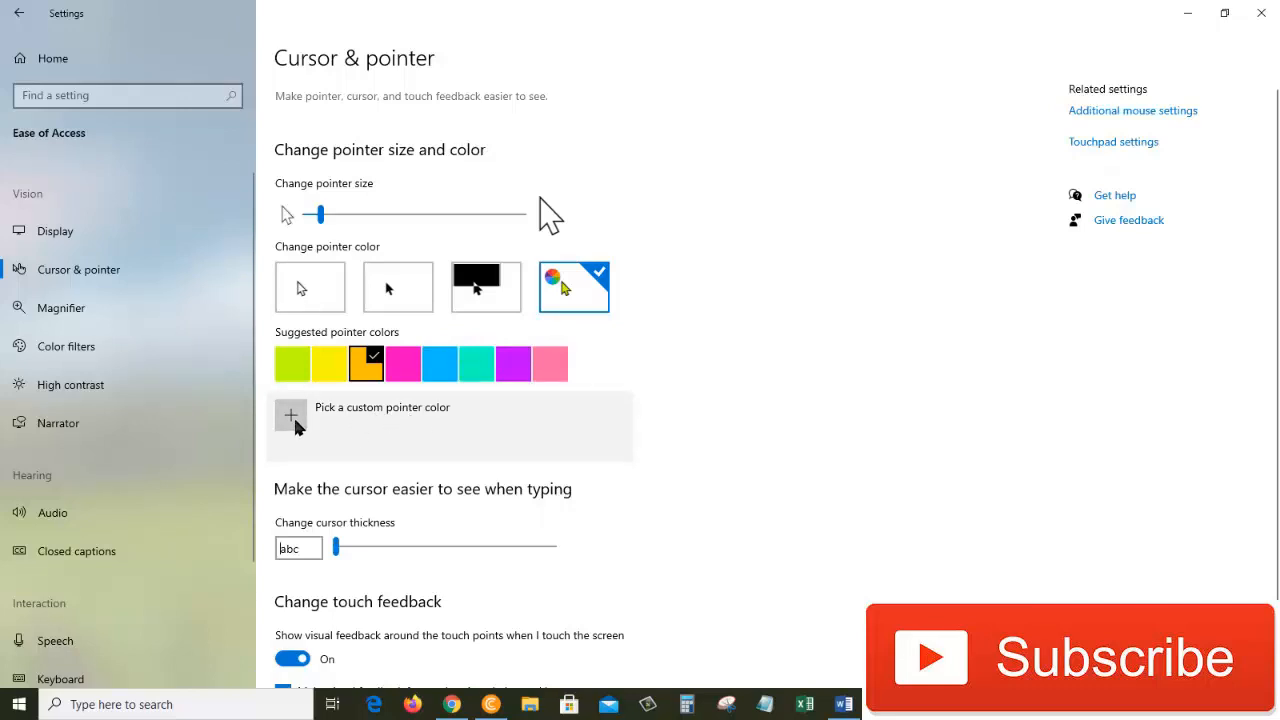
# In the custom colour picker, try a light blue shade and adjust its brightness.
pyautogui.click(292, 414)
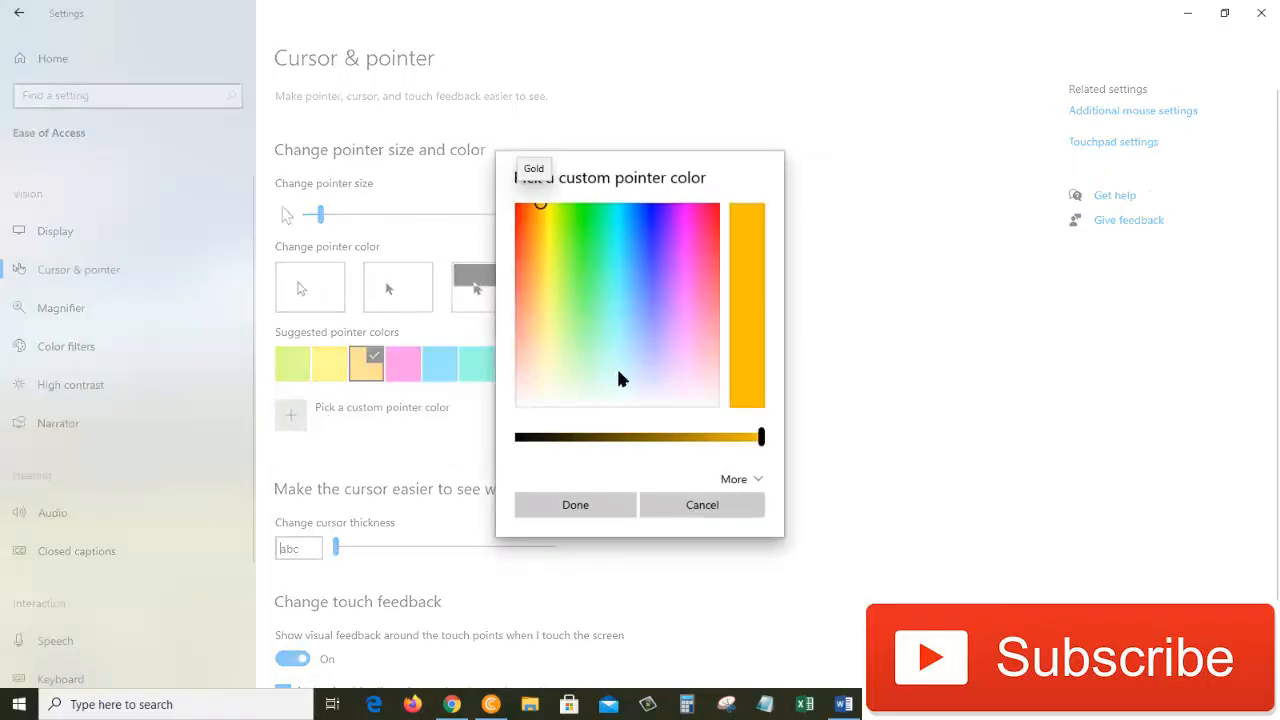
pyautogui.click(656, 288)
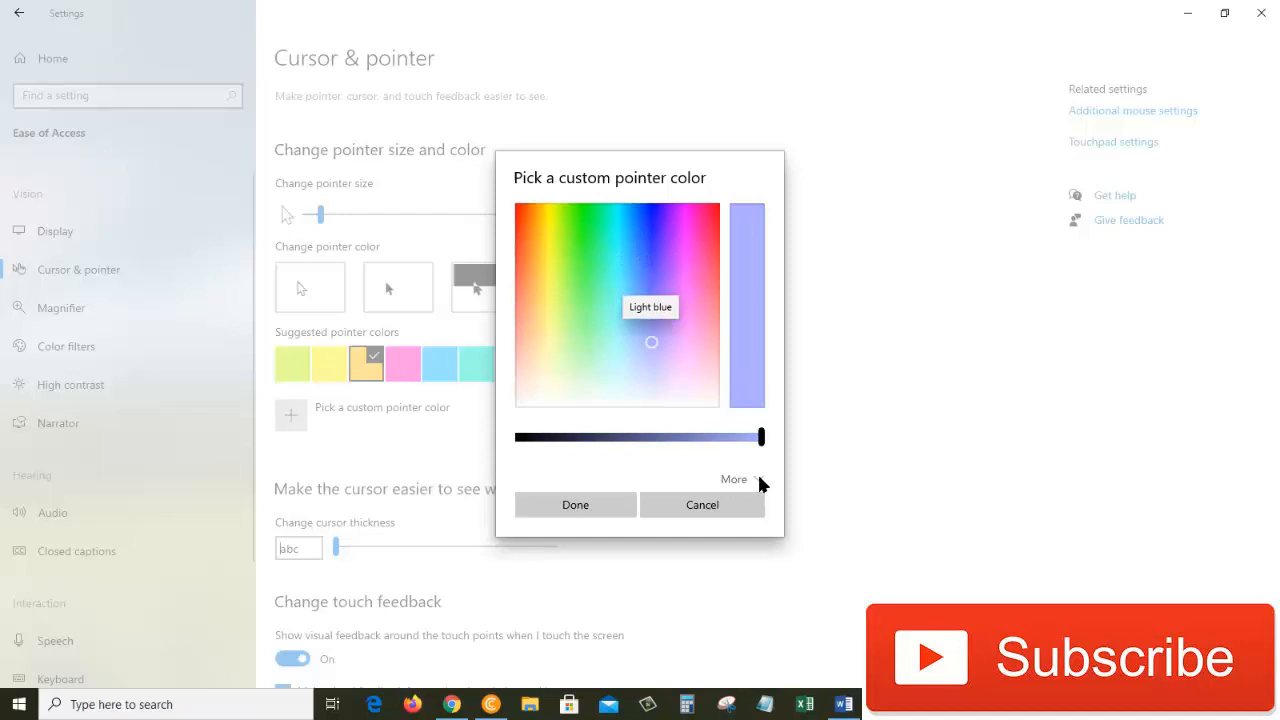
pyautogui.moveTo(758, 482)
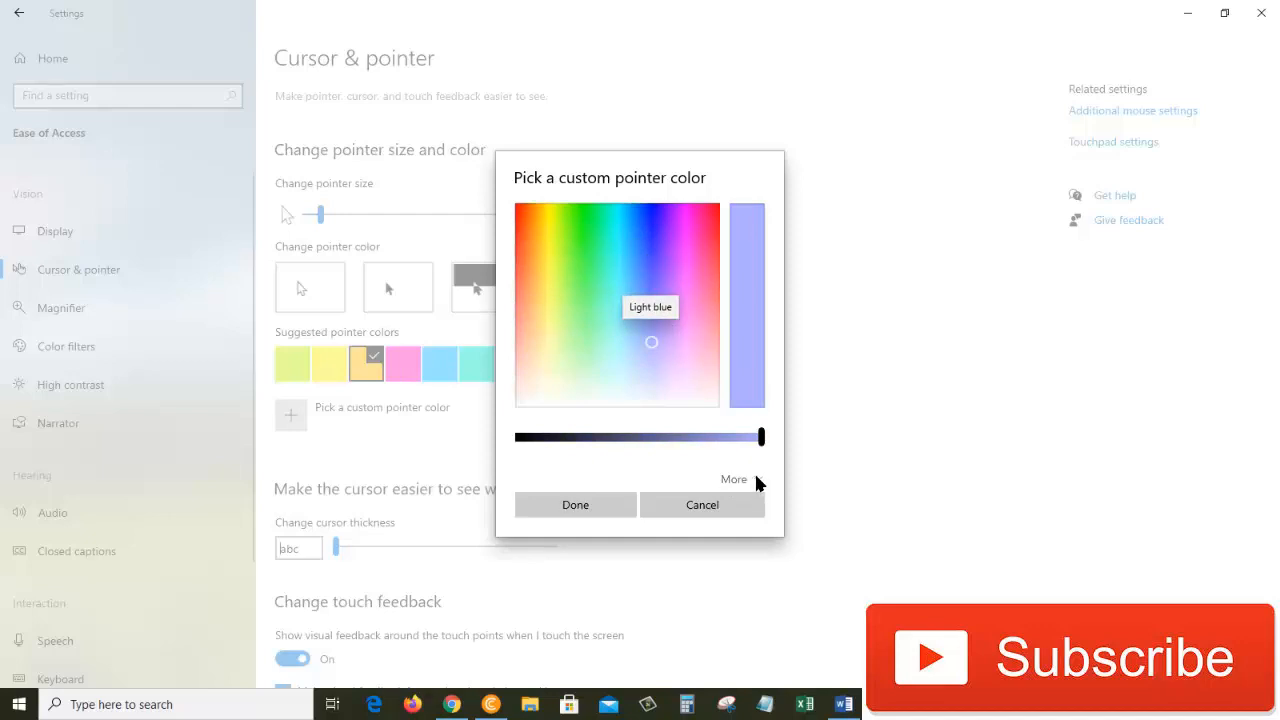
pyautogui.click(732, 480)
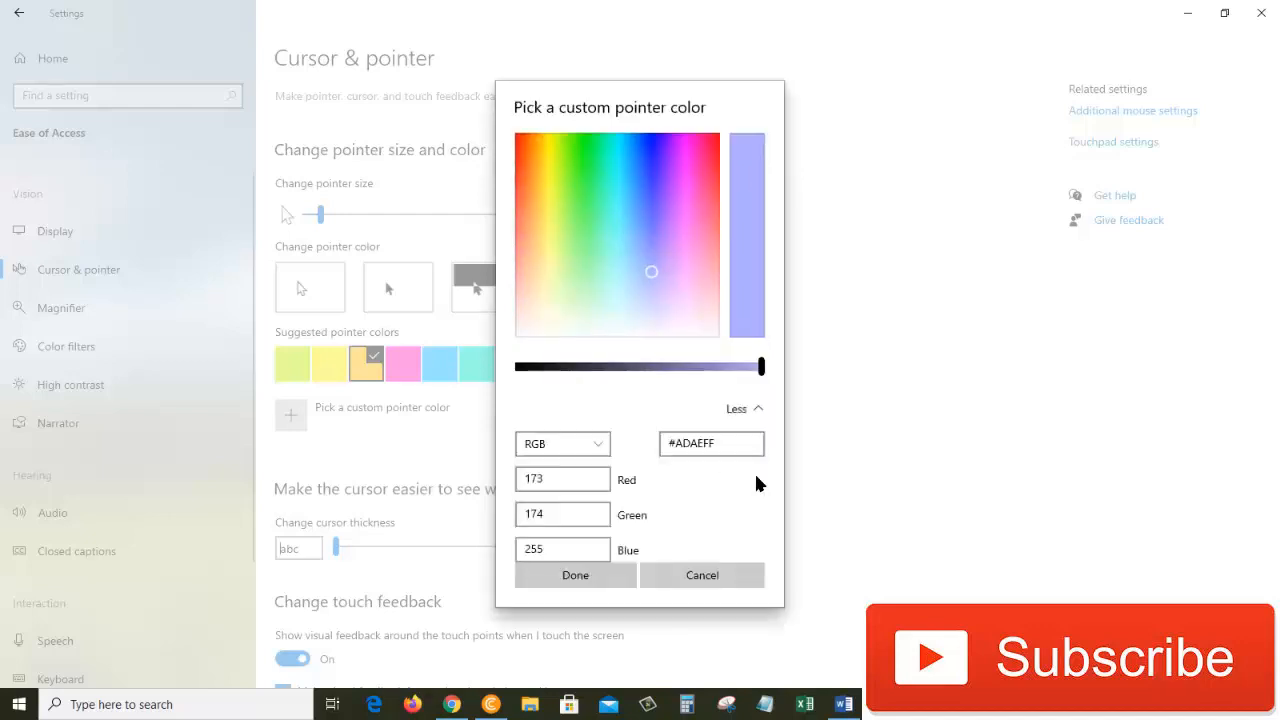
pyautogui.moveTo(760, 366); pyautogui.dragTo(652, 366)
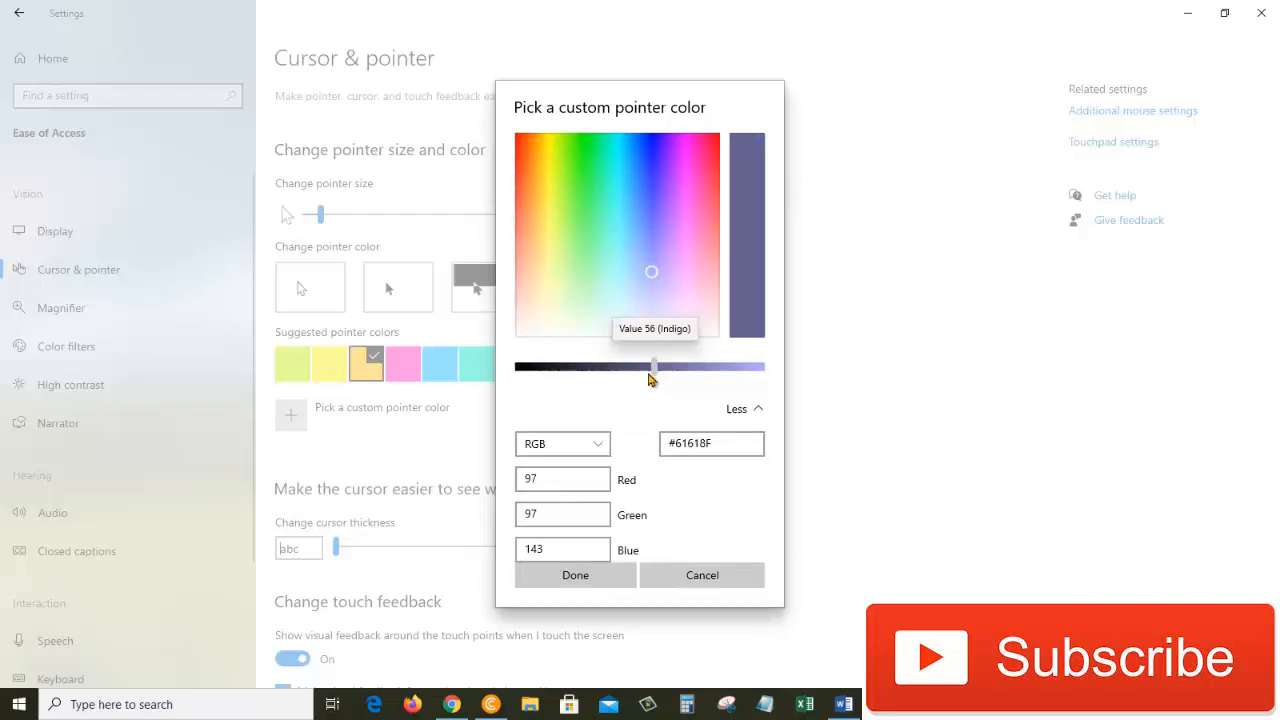
pyautogui.moveTo(652, 364); pyautogui.dragTo(536, 364)
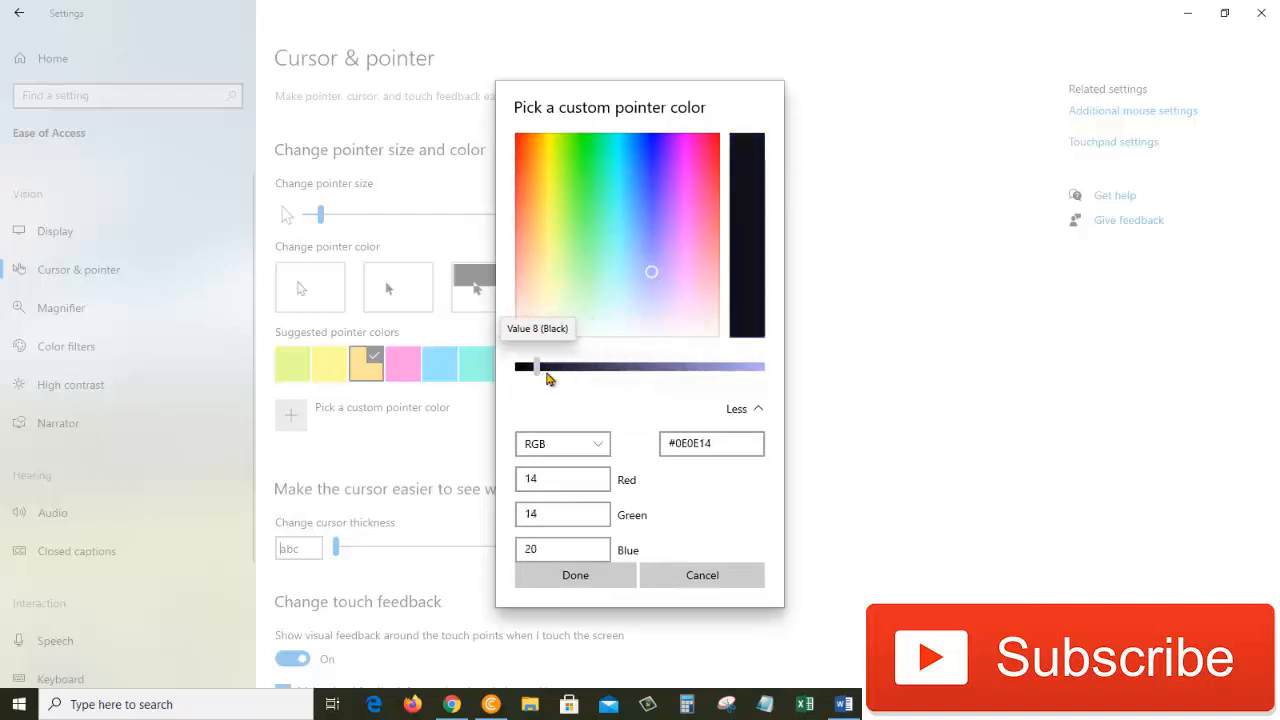
pyautogui.moveTo(536, 366); pyautogui.dragTo(622, 366)
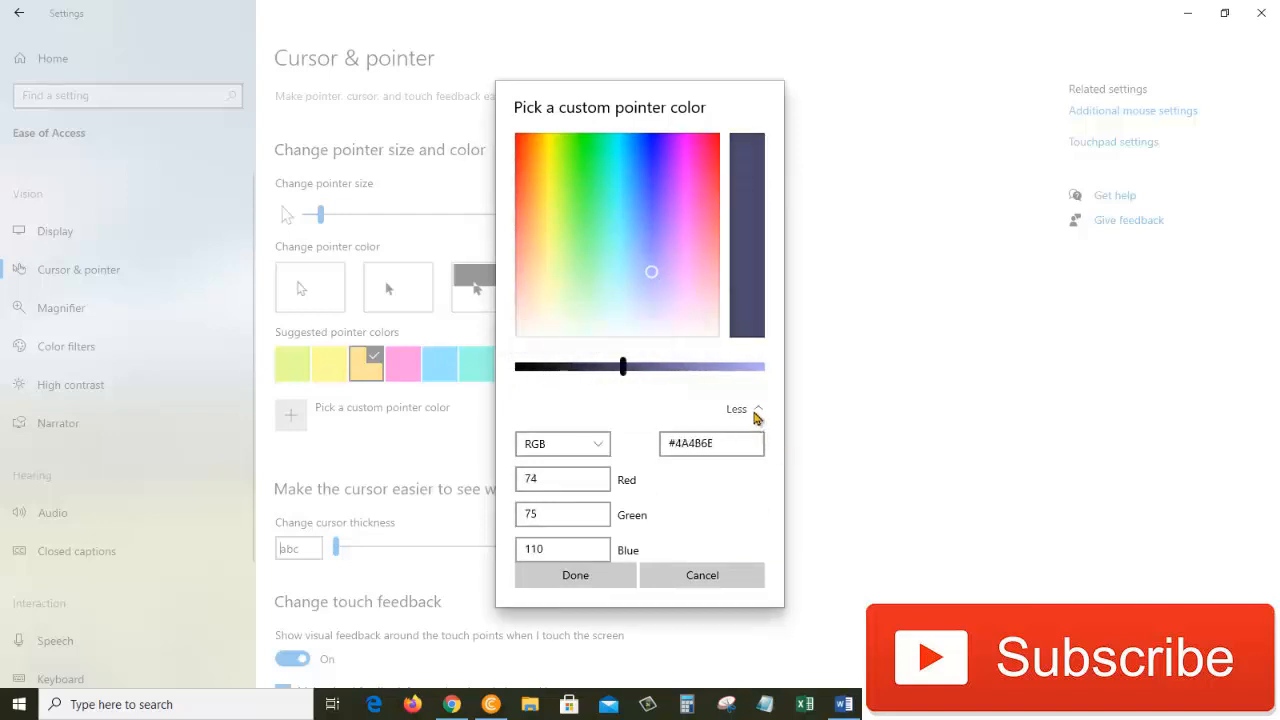
pyautogui.click(744, 408)
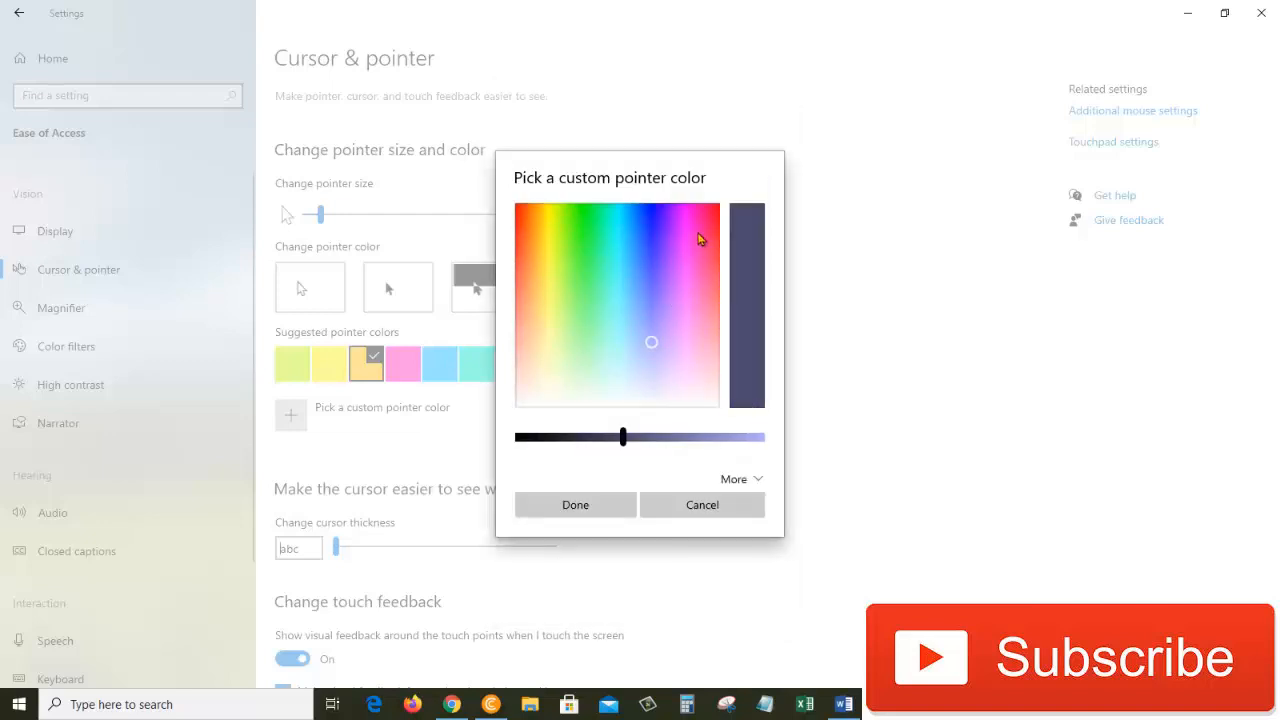
# Choose a red hue at full brightness and apply it as the custom pointer colour.
pyautogui.click(520, 218)
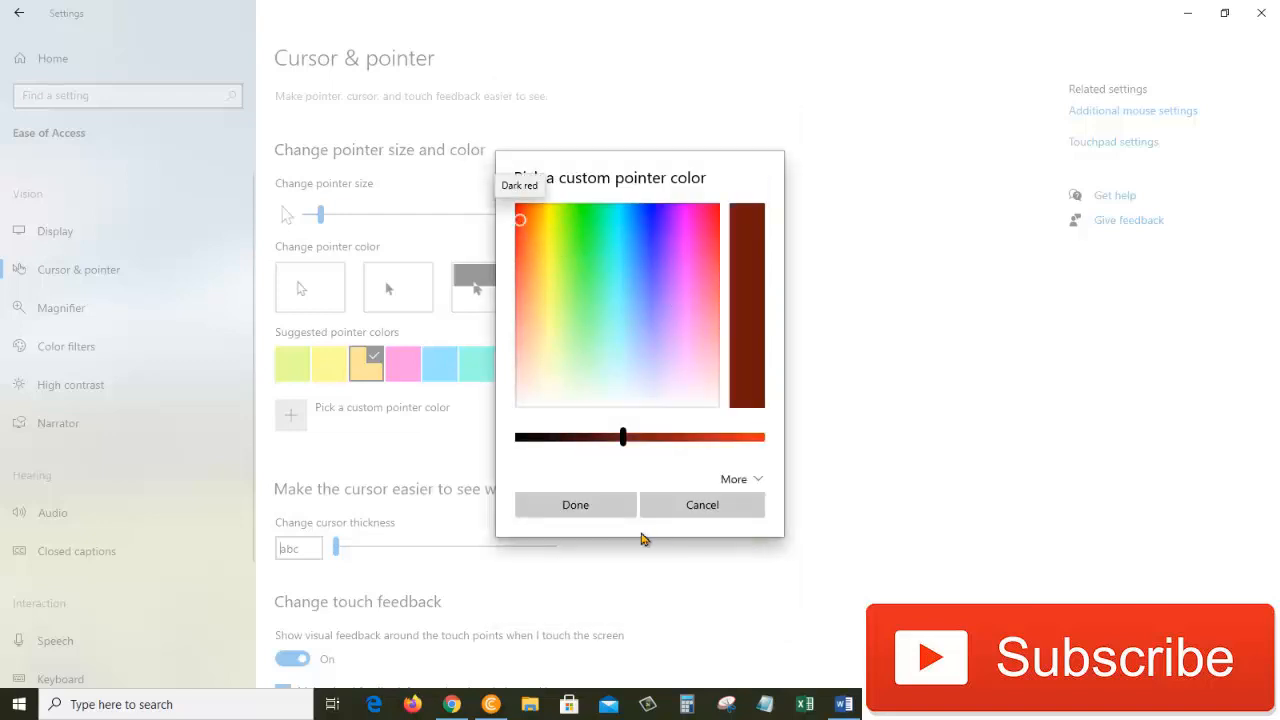
pyautogui.moveTo(622, 436); pyautogui.dragTo(764, 436)
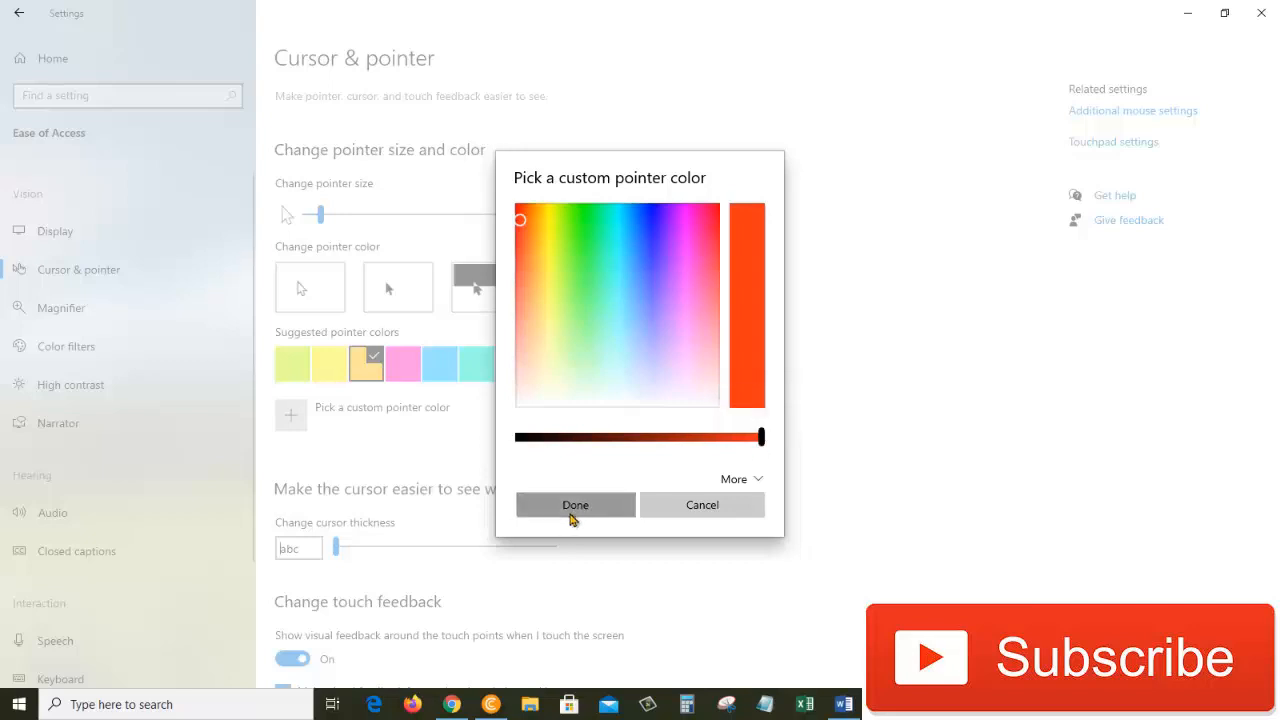
pyautogui.click(576, 504)
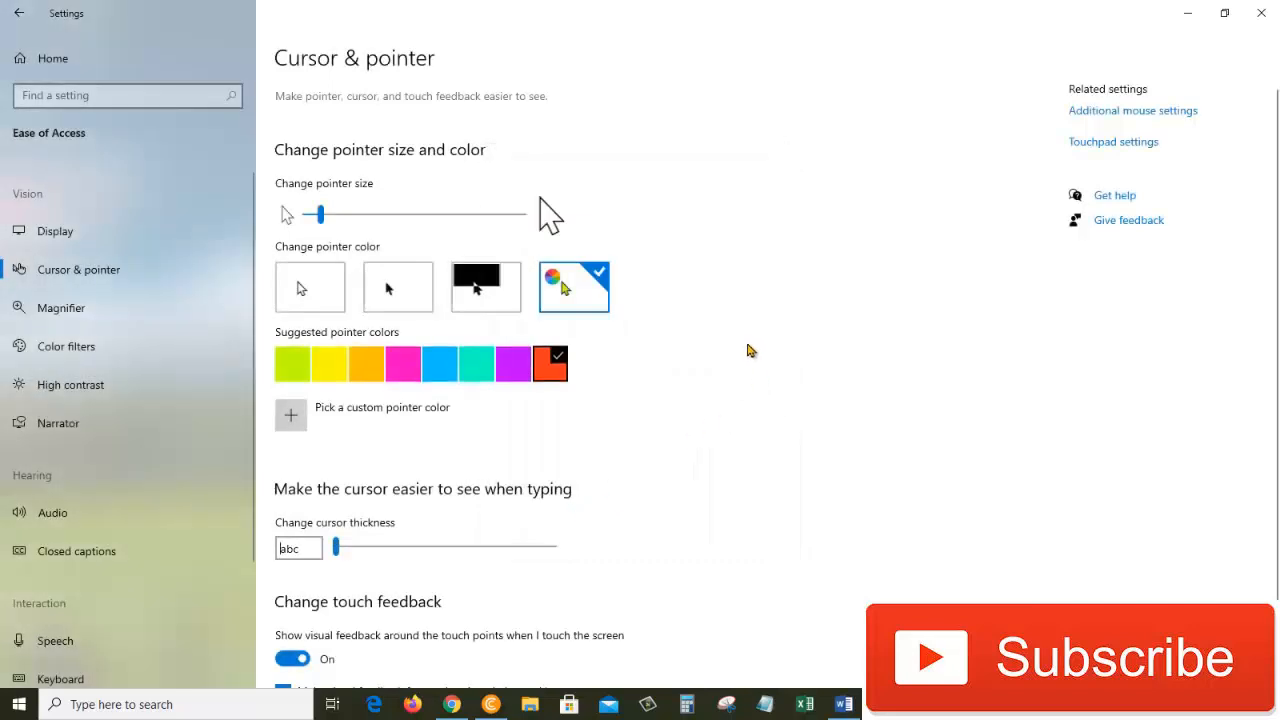
pyautogui.moveTo(764, 368)
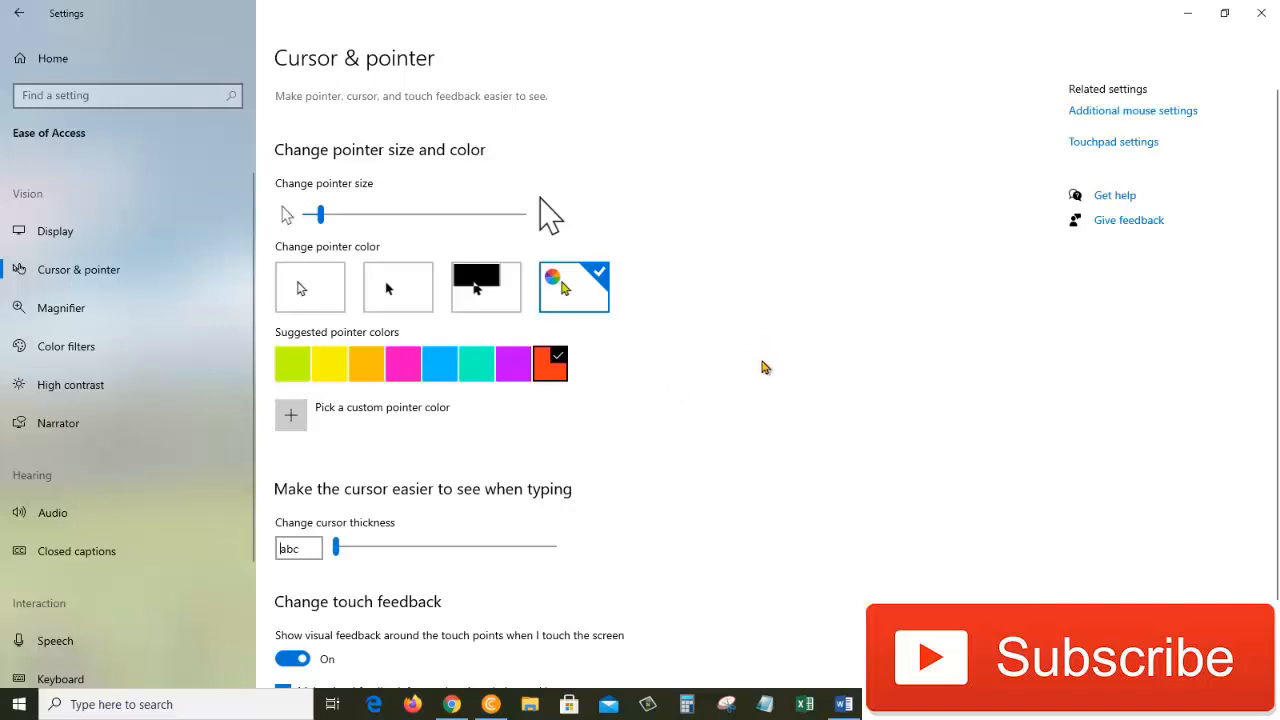
# Raise the text cursor thickness to its maximum, 20.
pyautogui.scroll(-3)
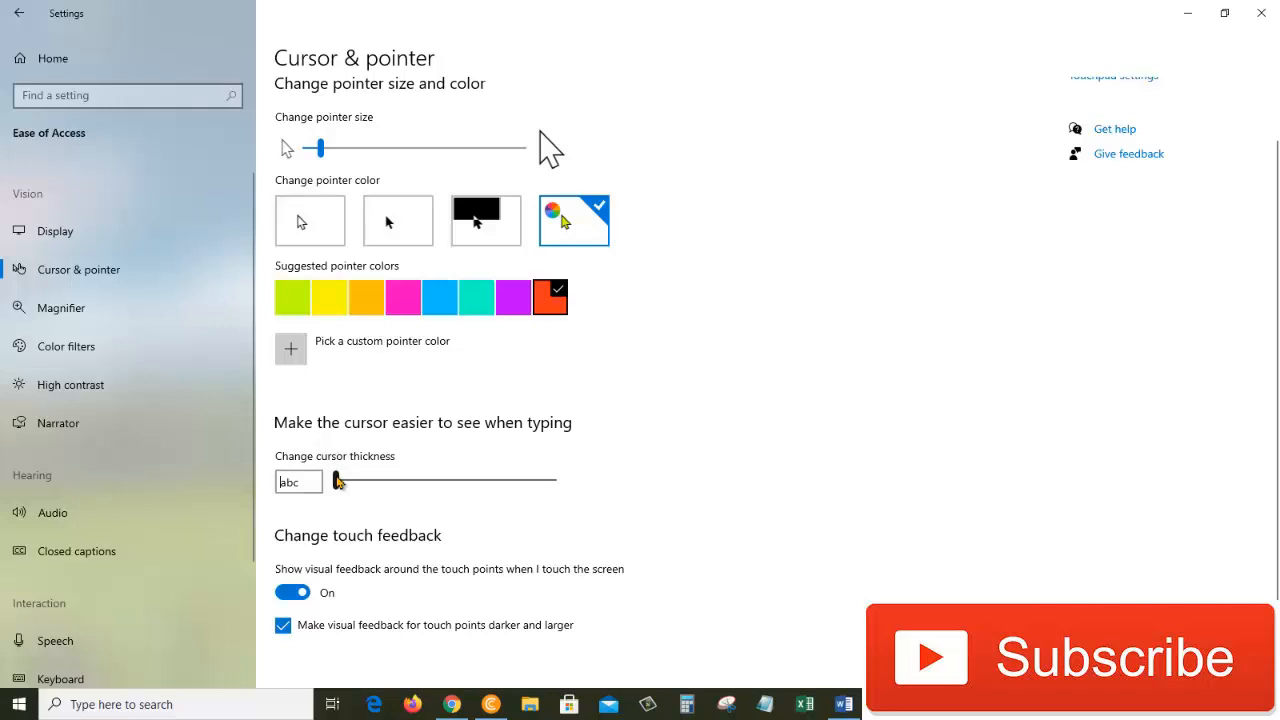
pyautogui.moveTo(338, 480); pyautogui.dragTo(360, 480)
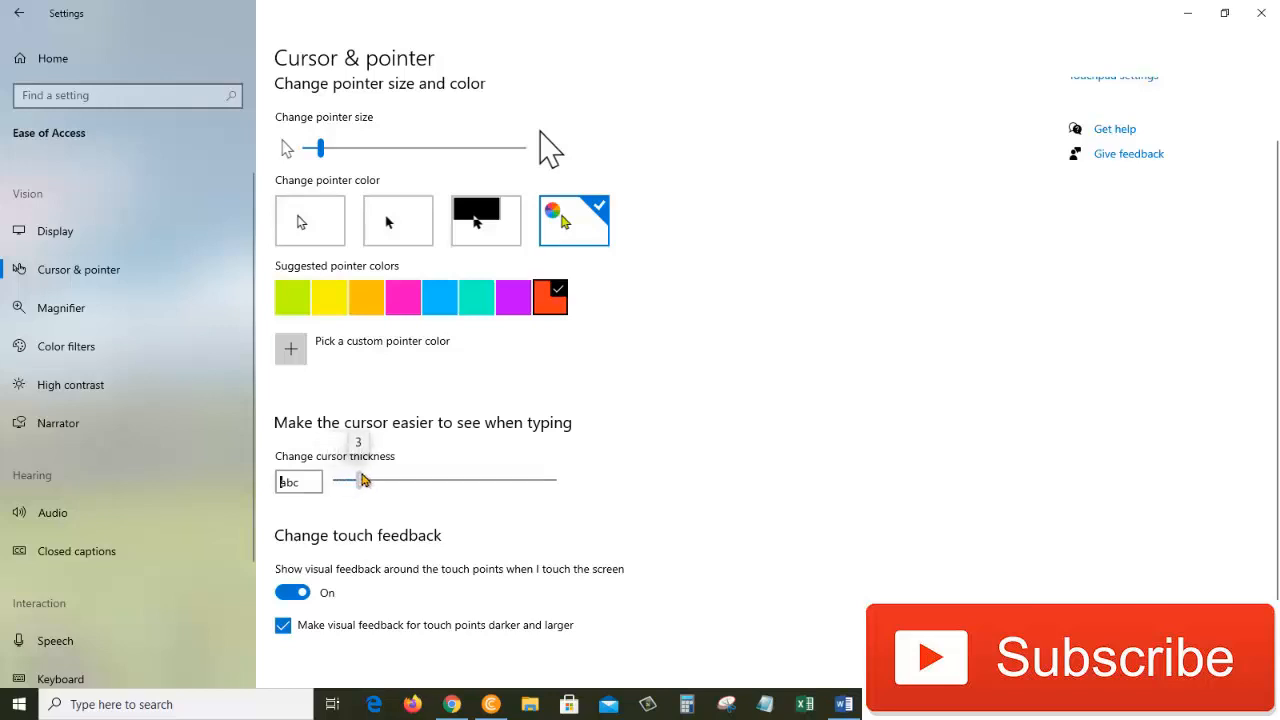
pyautogui.moveTo(358, 480); pyautogui.dragTo(444, 480)
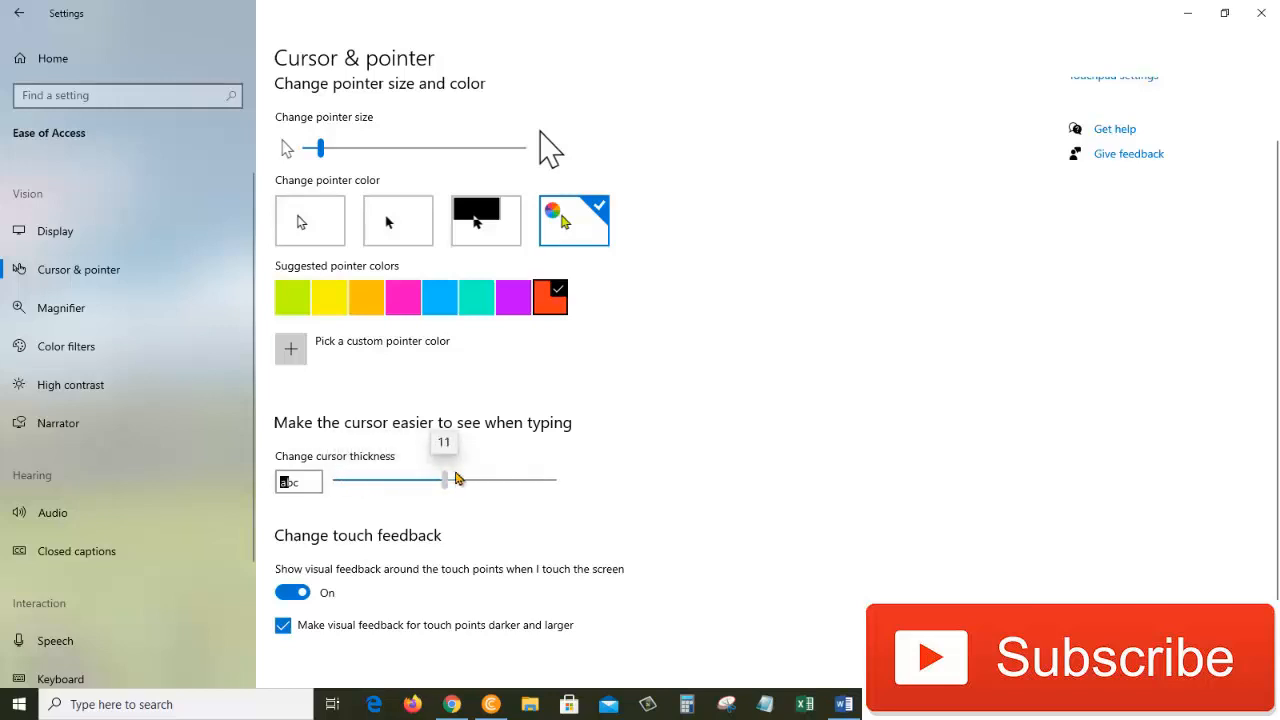
pyautogui.moveTo(444, 480); pyautogui.dragTo(552, 480)
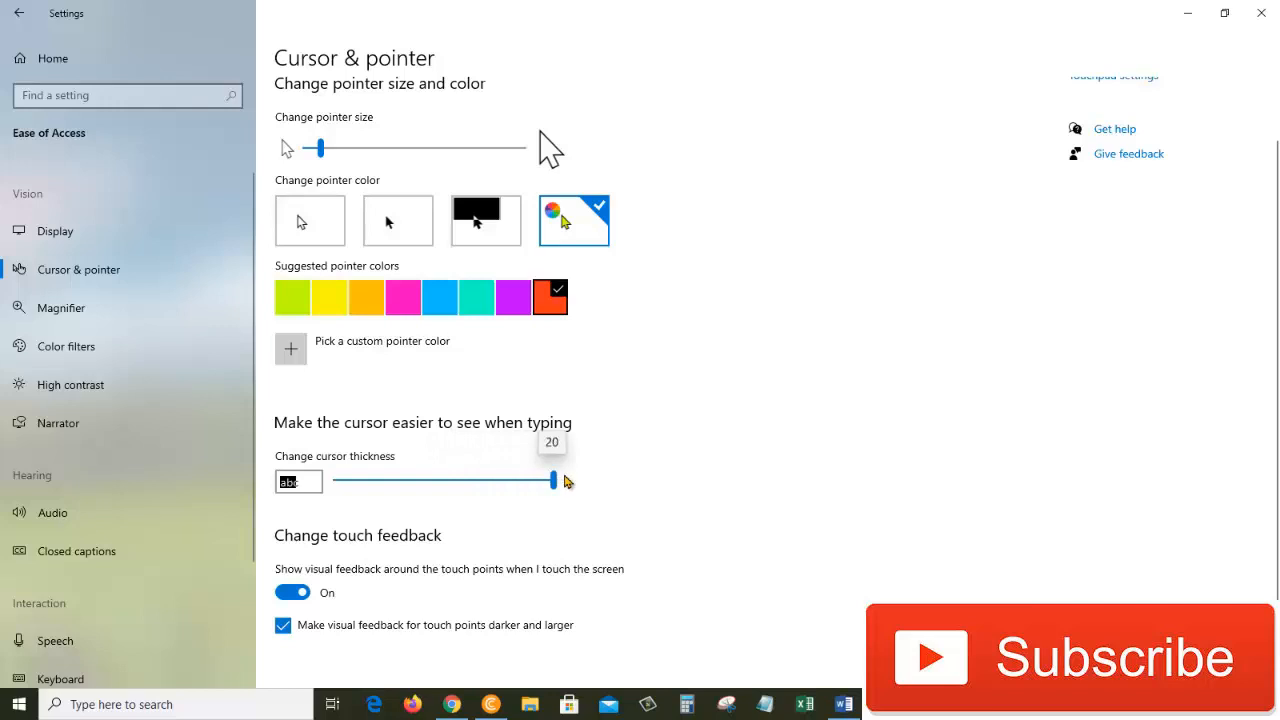
pyautogui.moveTo(592, 488)
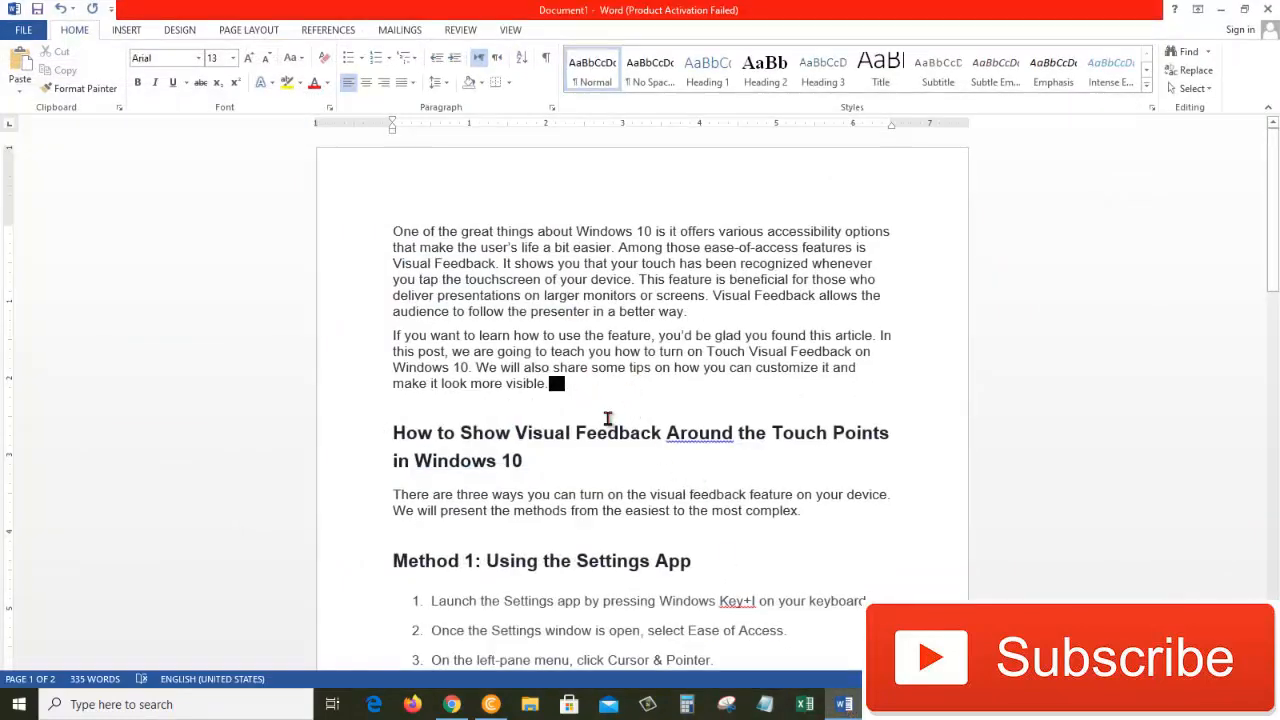
pyautogui.moveTo(568, 398)
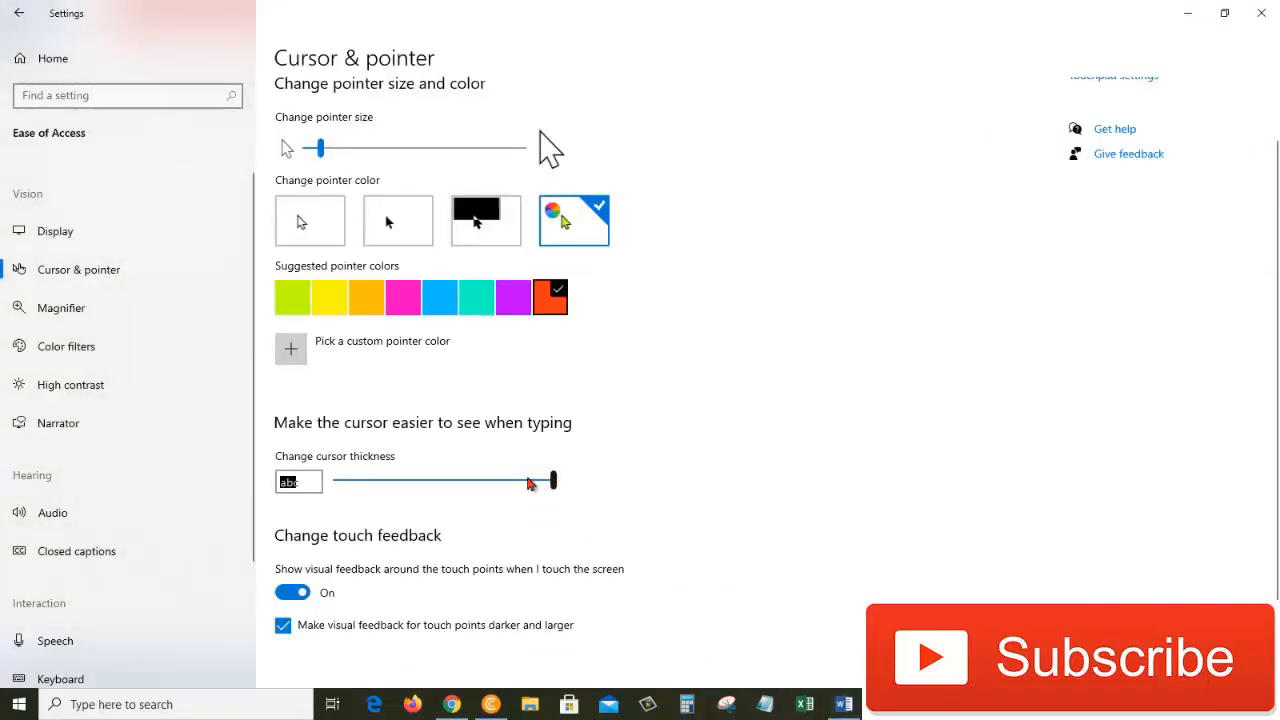
# Bring the text cursor thickness back down near its minimum.
pyautogui.moveTo(556, 480); pyautogui.dragTo(356, 480)
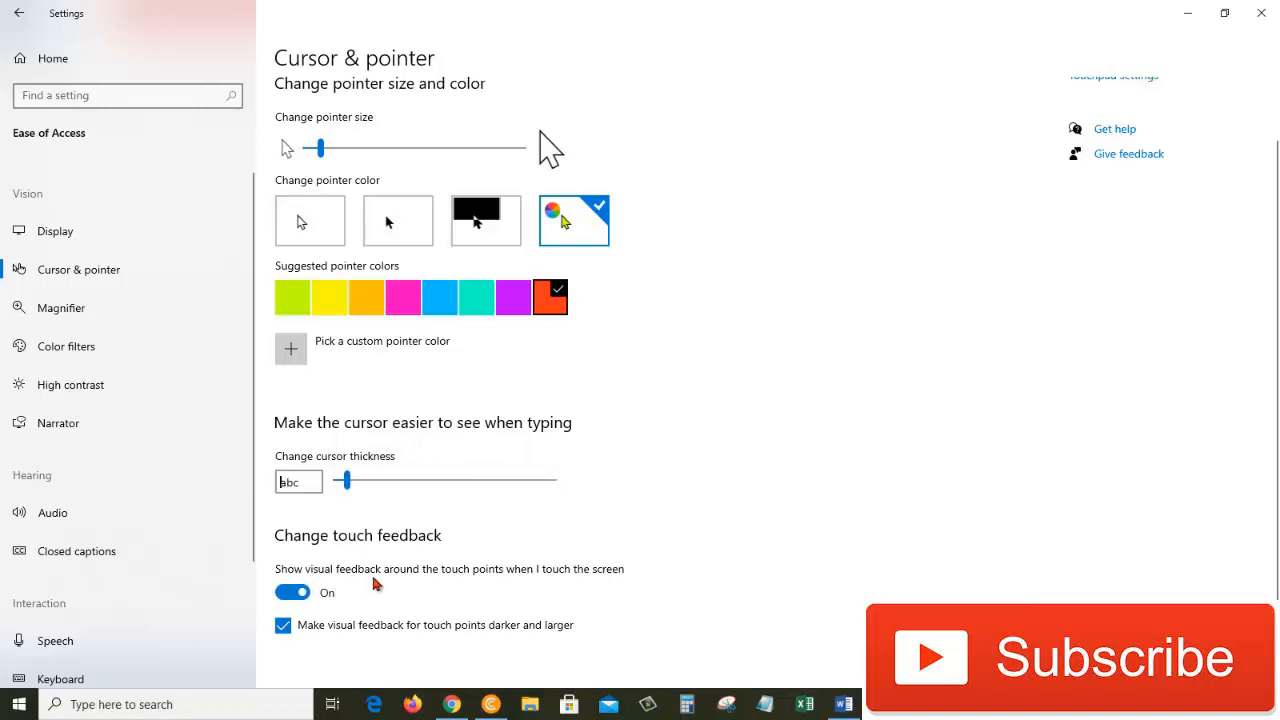
pyautogui.moveTo(528, 584)
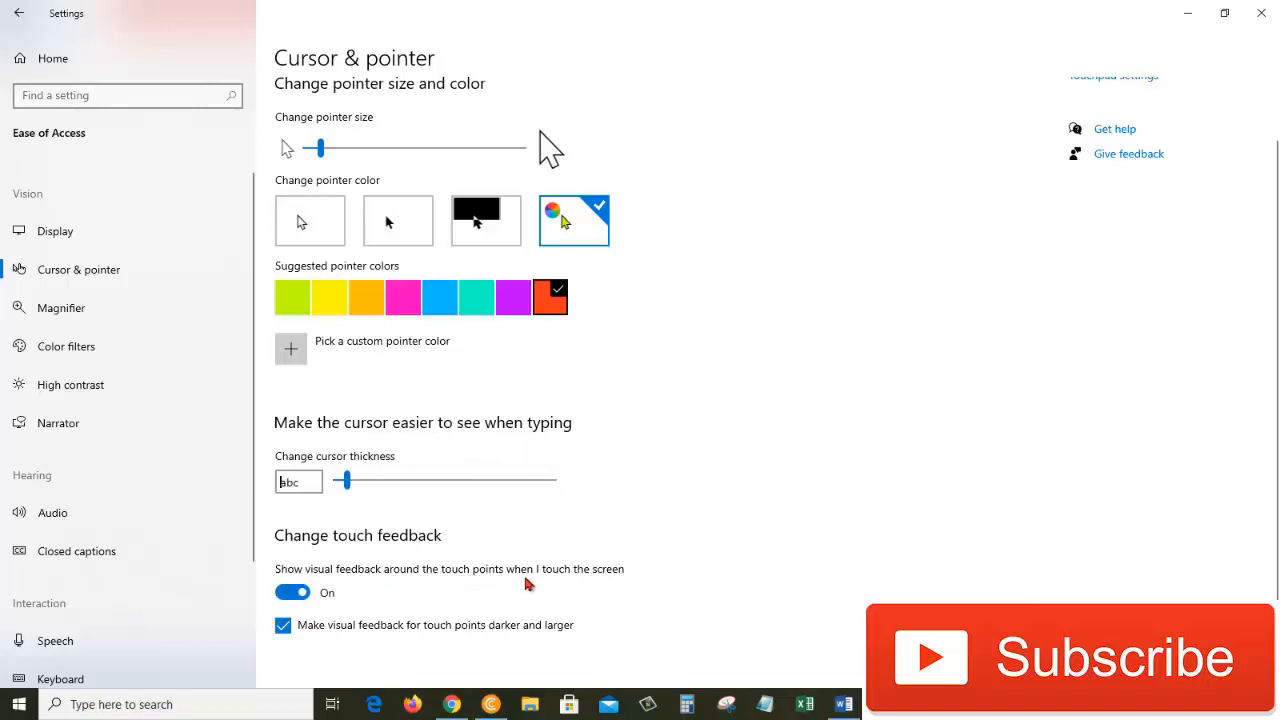
pyautogui.moveTo(292, 592)
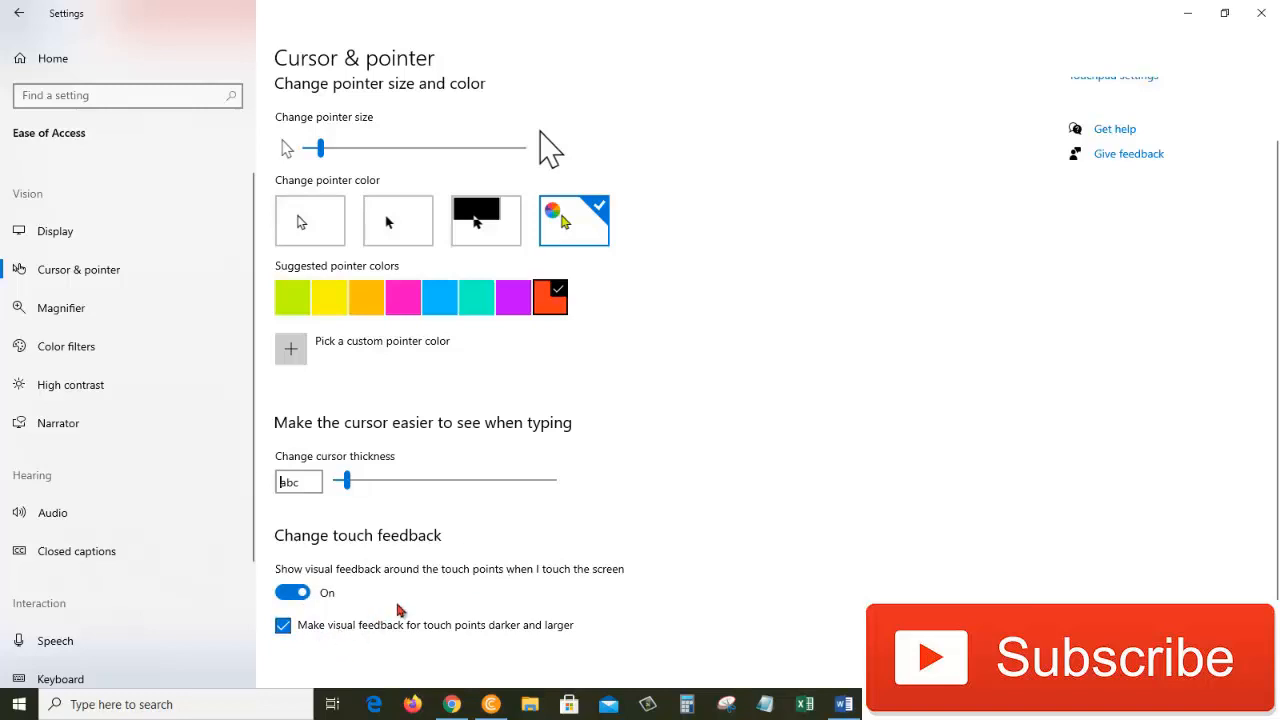
# Switch off visual feedback around touch points.
pyautogui.click(292, 592)
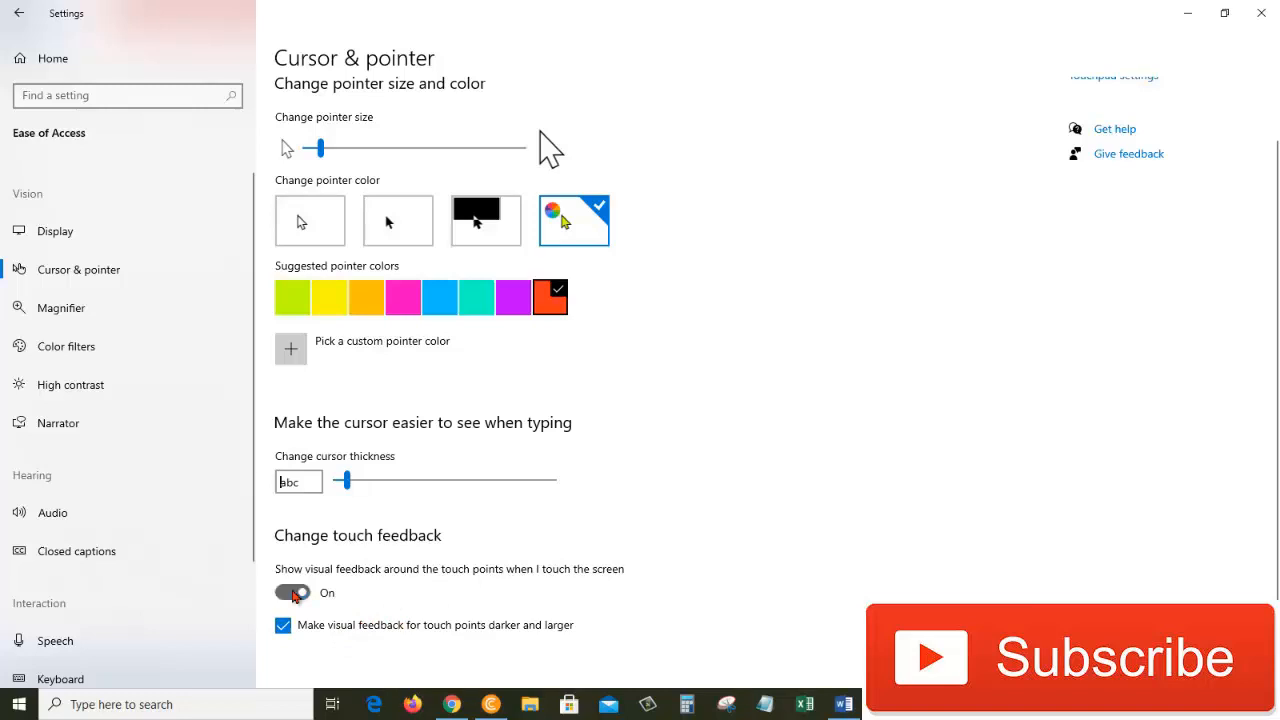
pyautogui.click(292, 592)
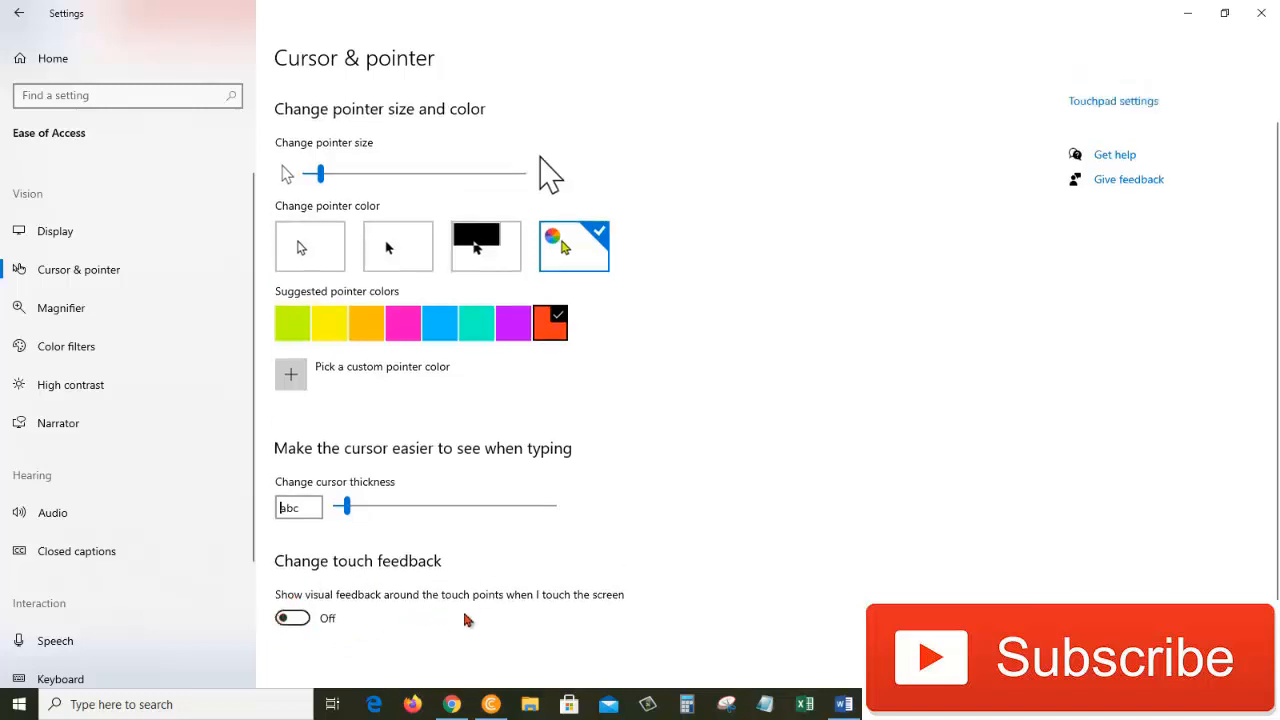